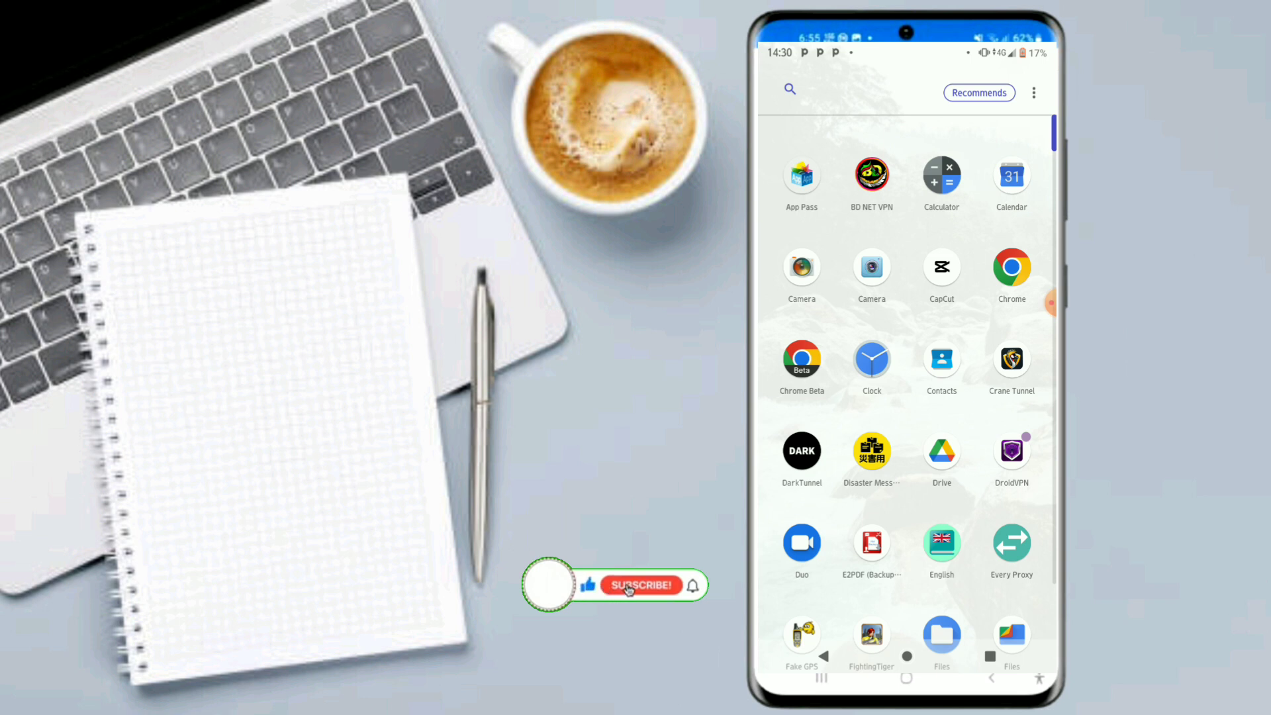
Scroll through the installed apps, then open the Play Store's empty search screen.
{"action": "left_click", "coordinate": [640, 585]}
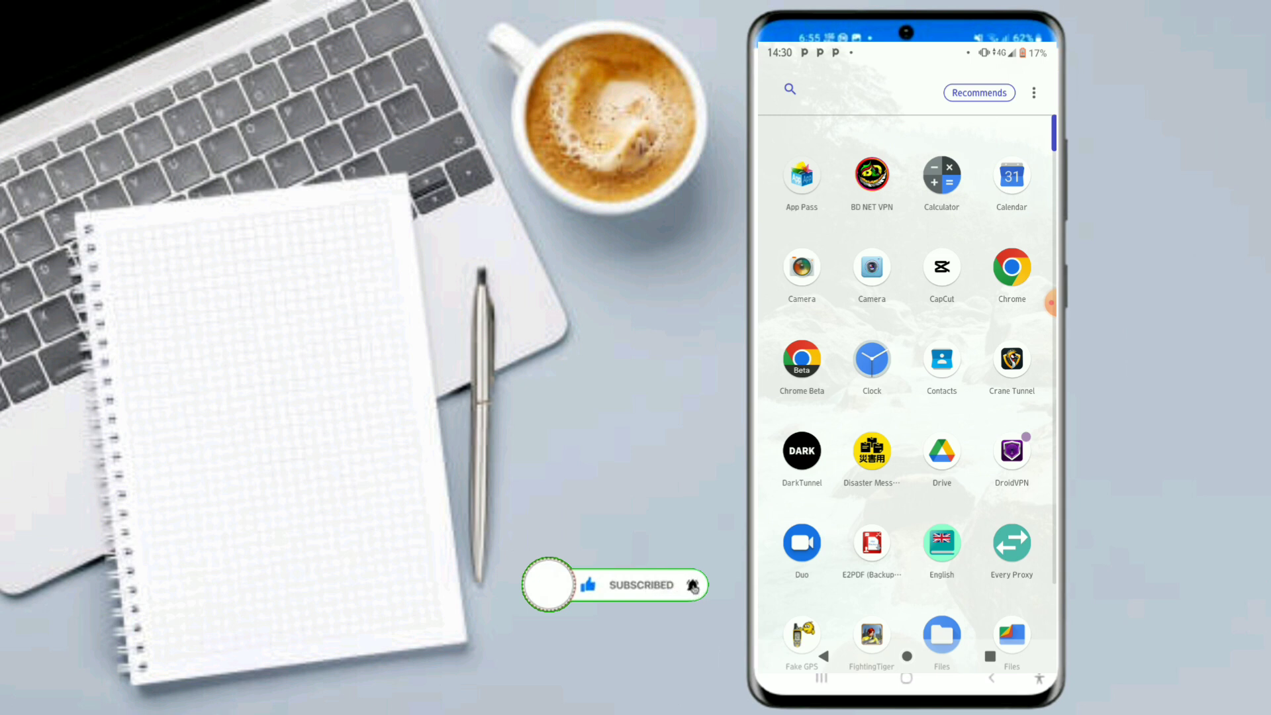
{"action": "scroll", "scroll_direction": "down", "scroll_amount": 3}
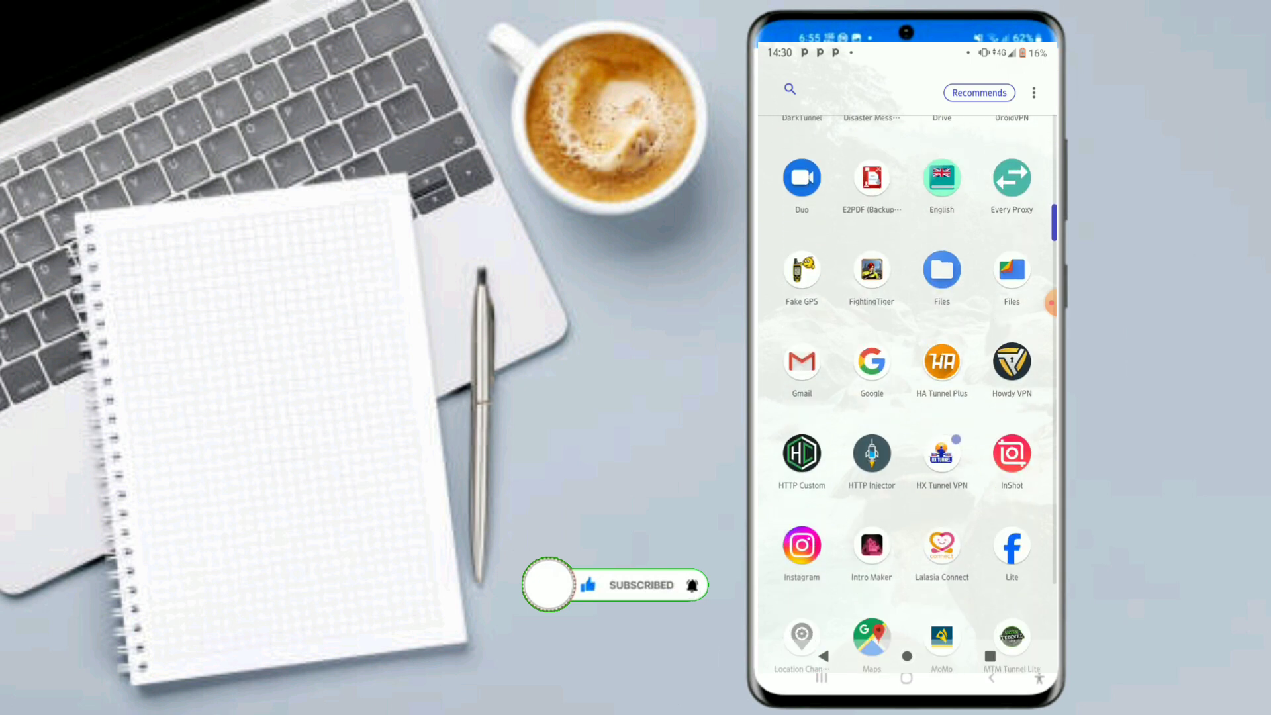
{"action": "scroll", "scroll_direction": "down", "scroll_amount": 3}
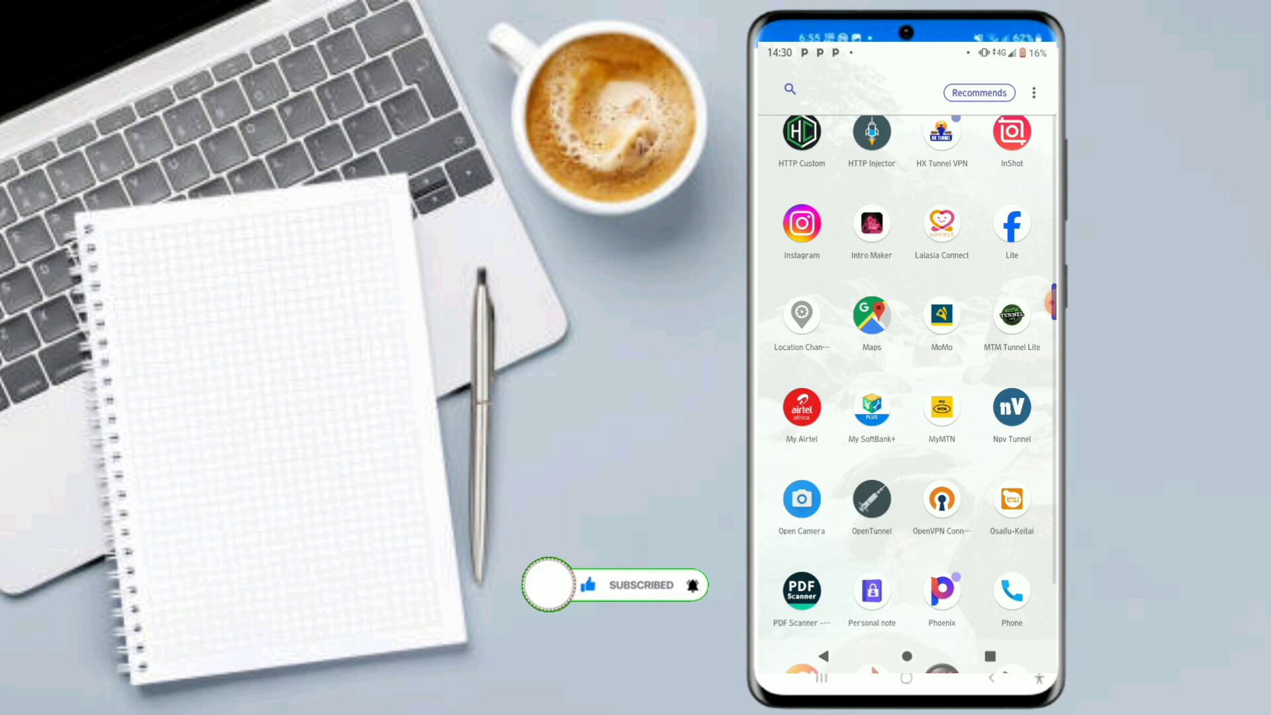
{"action": "scroll", "scroll_direction": "down", "scroll_amount": 3}
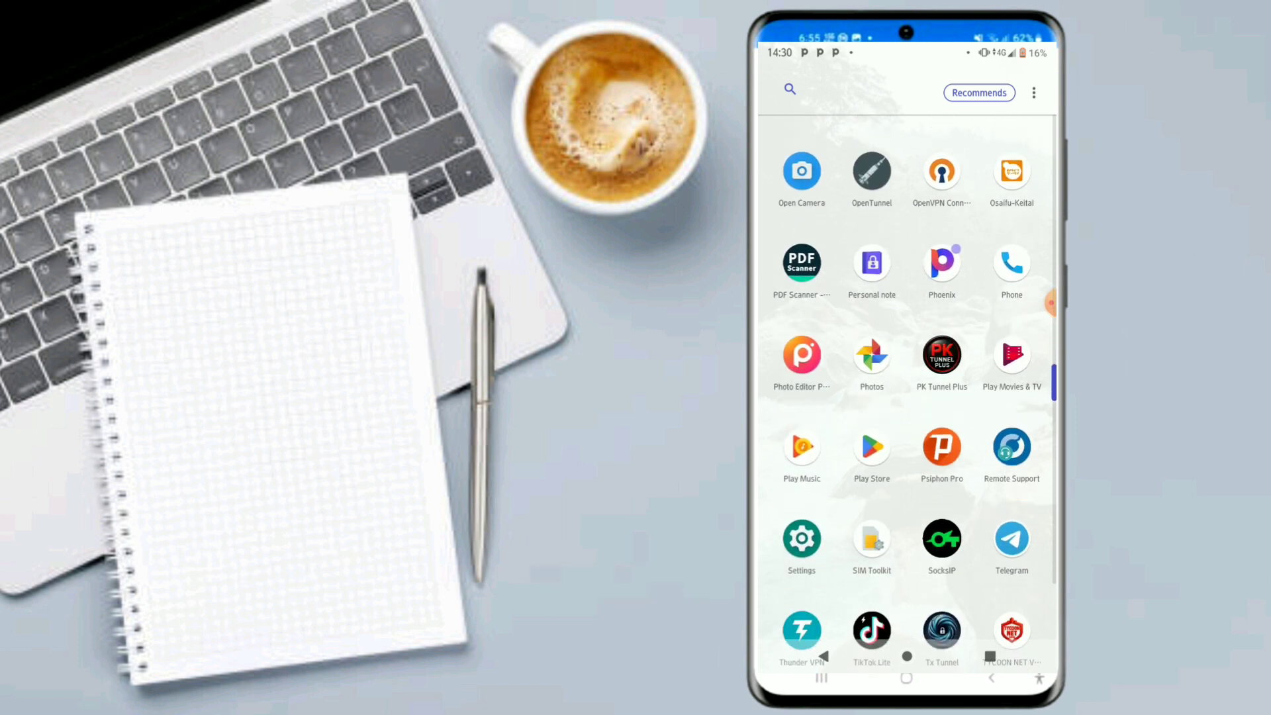
{"action": "scroll", "scroll_direction": "down", "scroll_amount": 3}
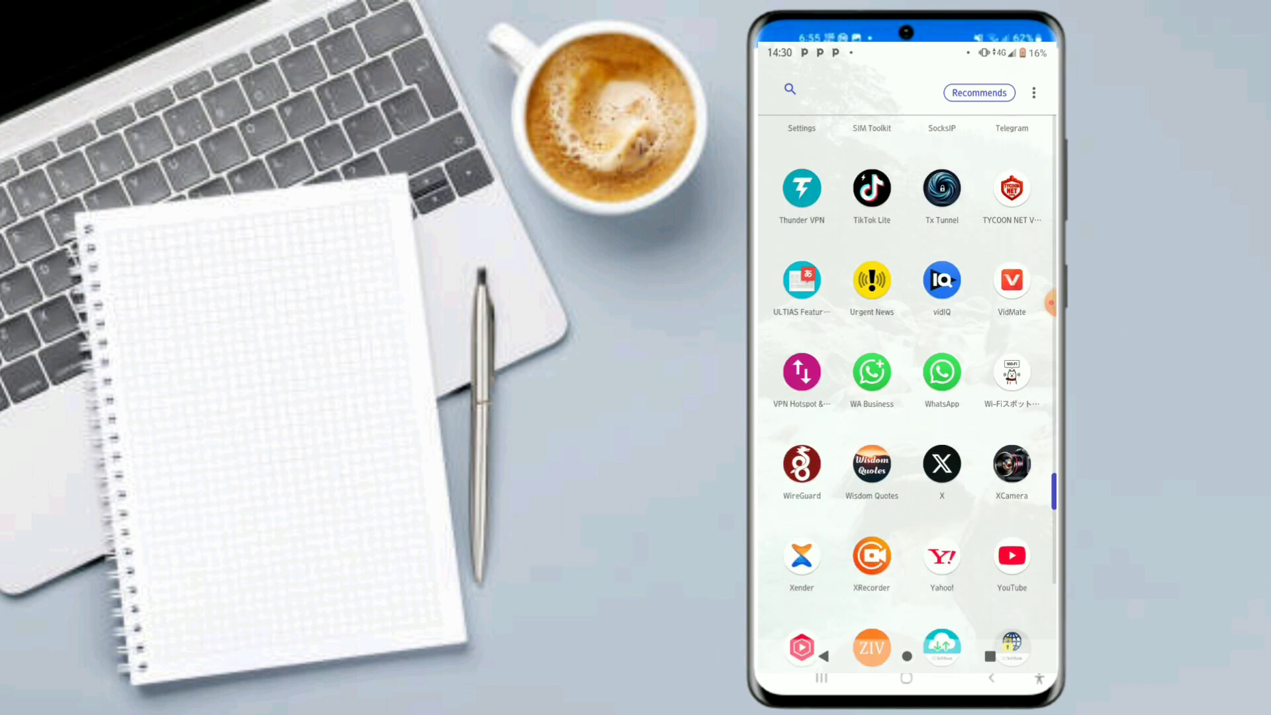
{"action": "scroll", "scroll_direction": "down", "scroll_amount": 3}
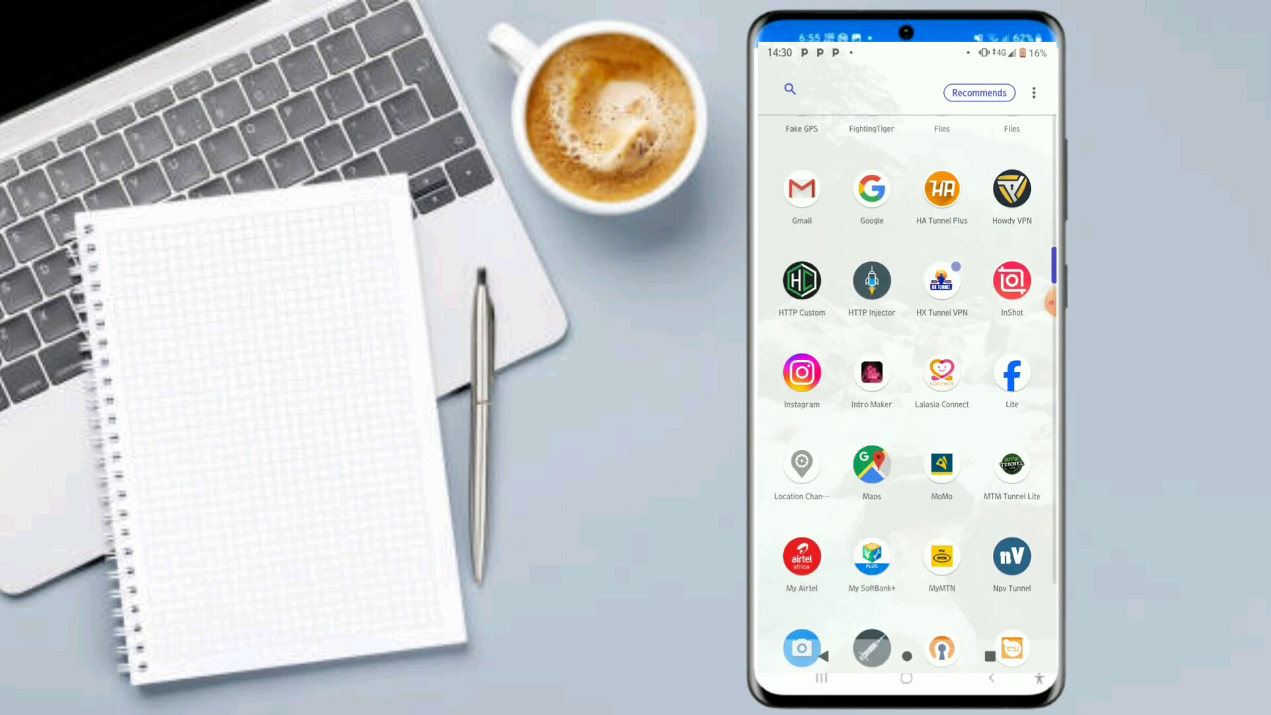
{"action": "scroll", "scroll_direction": "down", "scroll_amount": 3}
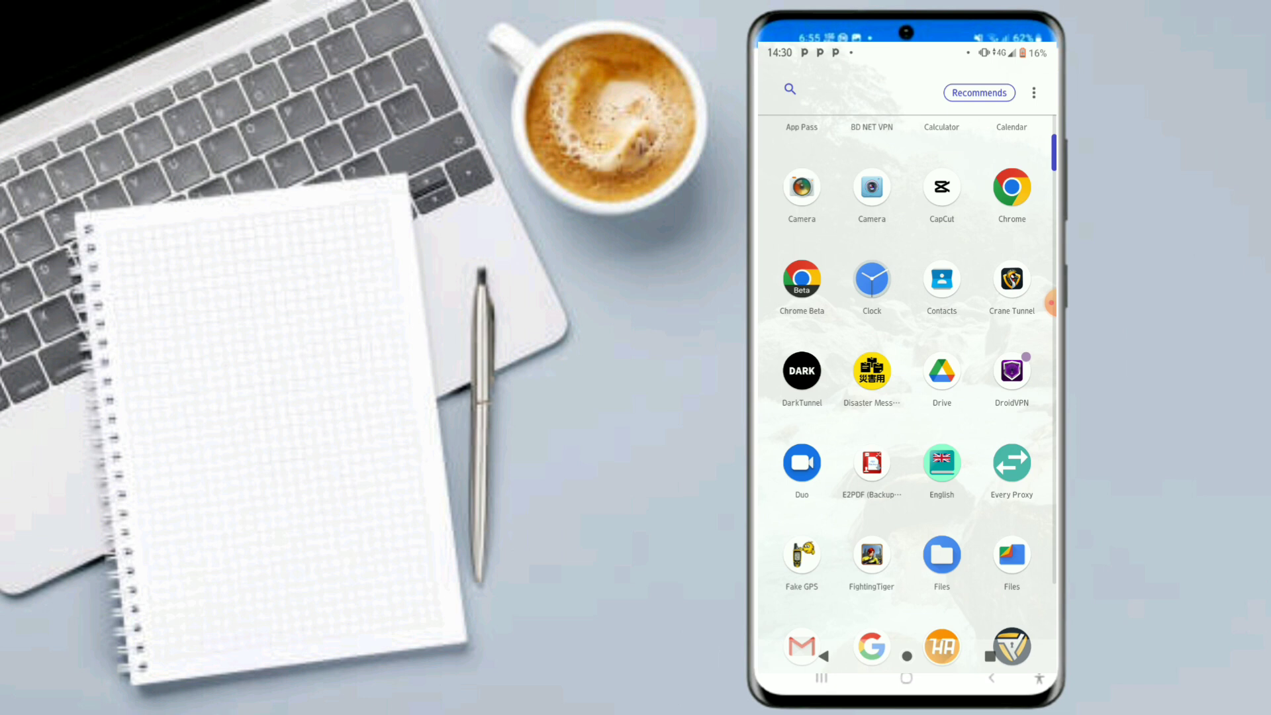
{"action": "scroll", "scroll_direction": "down", "scroll_amount": 3}
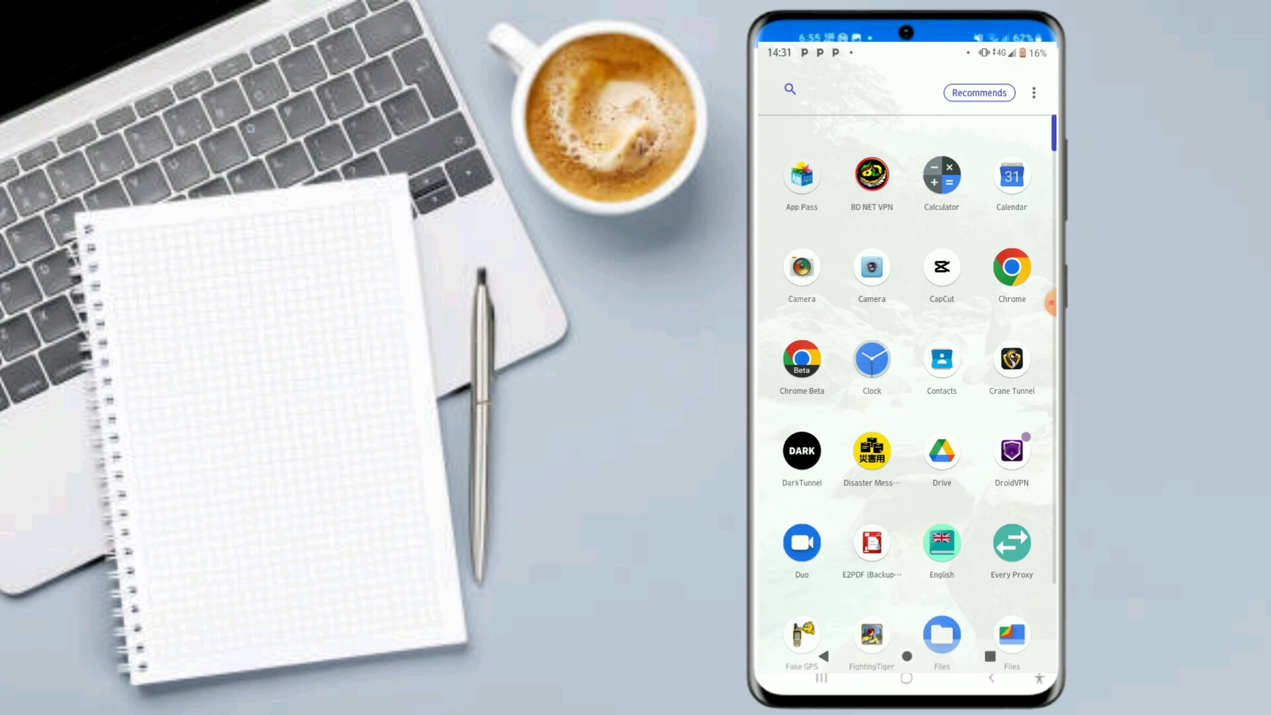
{"action": "scroll", "scroll_direction": "down", "scroll_amount": 3}
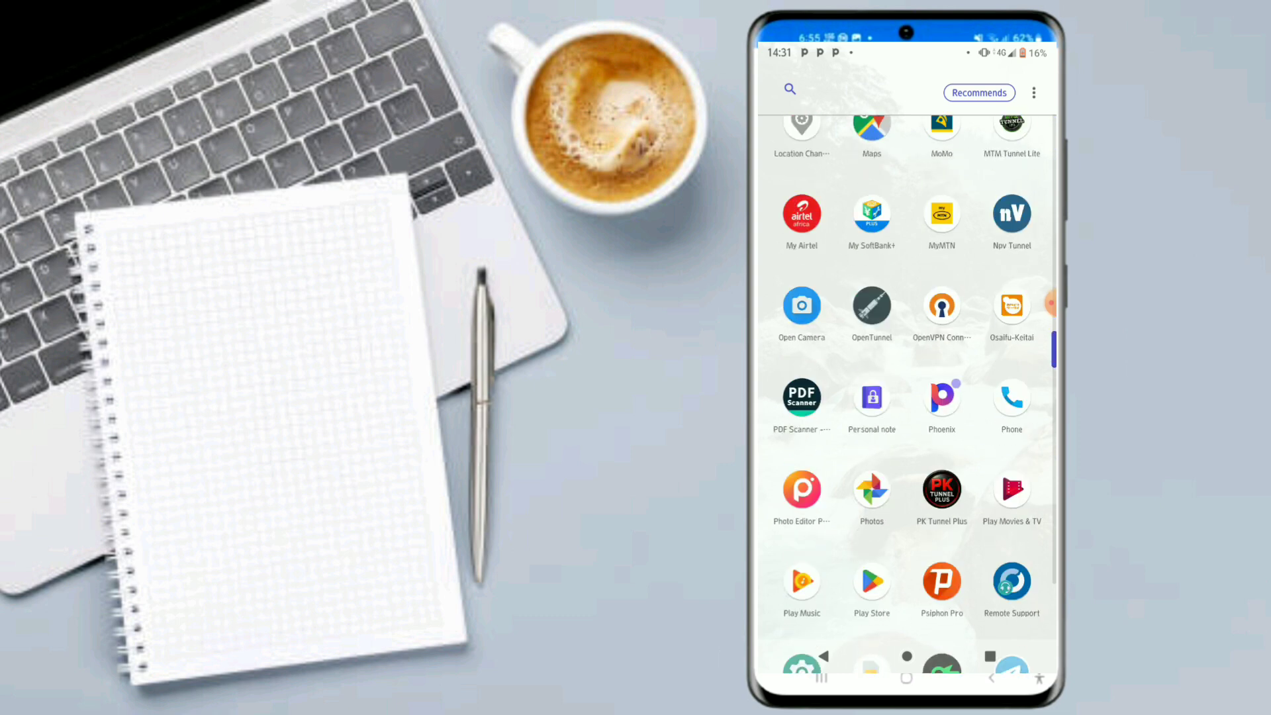
{"action": "scroll", "scroll_direction": "down", "scroll_amount": 3}
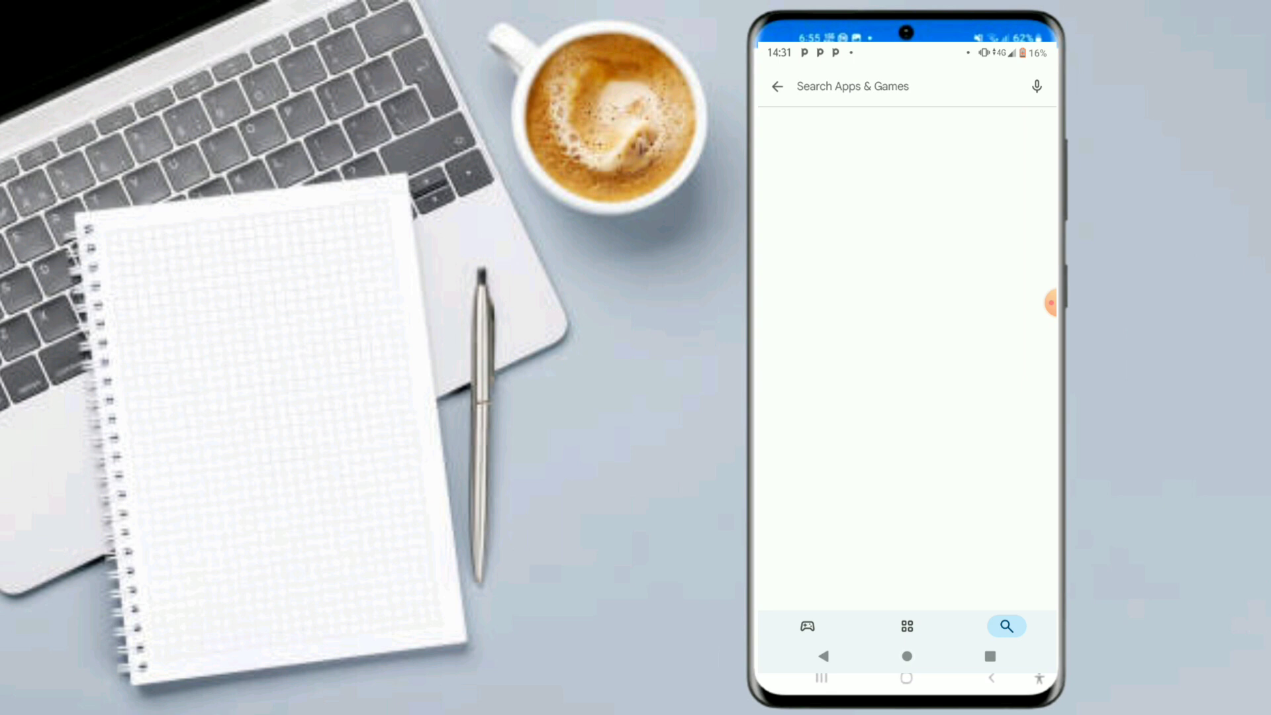
Search the Play Store for 'download bd net' and open the BD NET VPN app.
{"action": "type", "text": "download bd"}
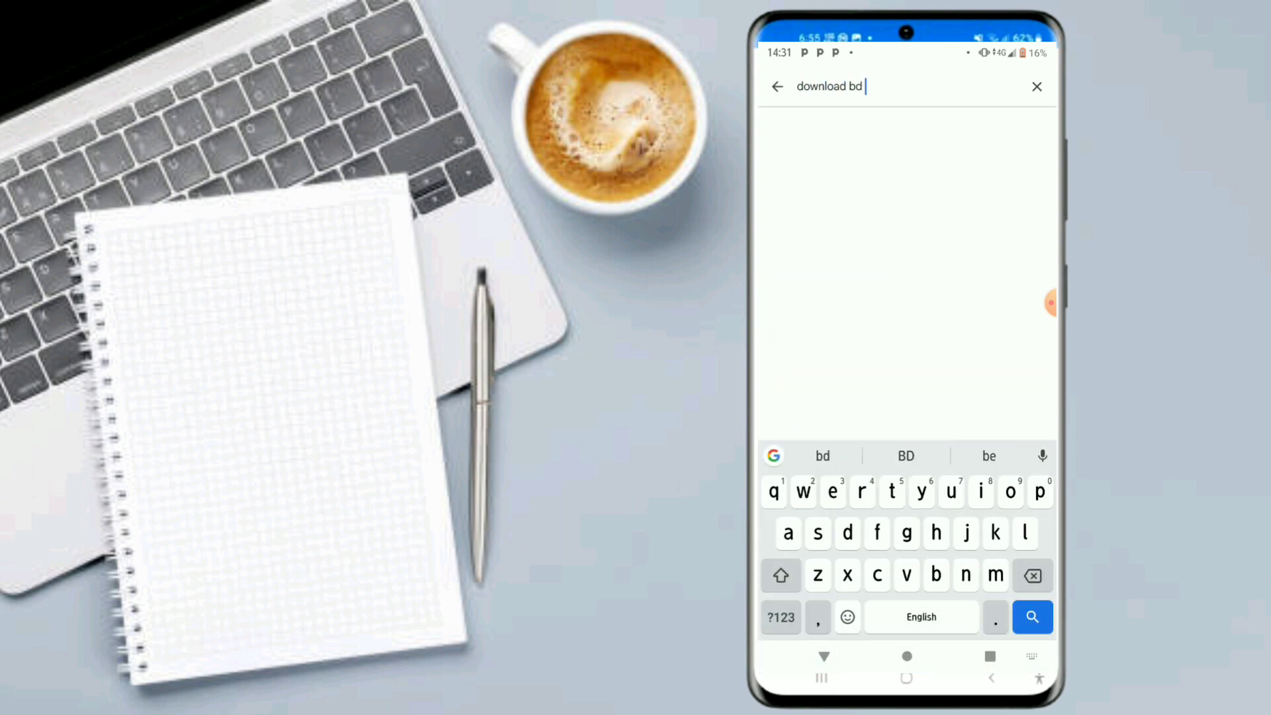
{"action": "type", "text": "net"}
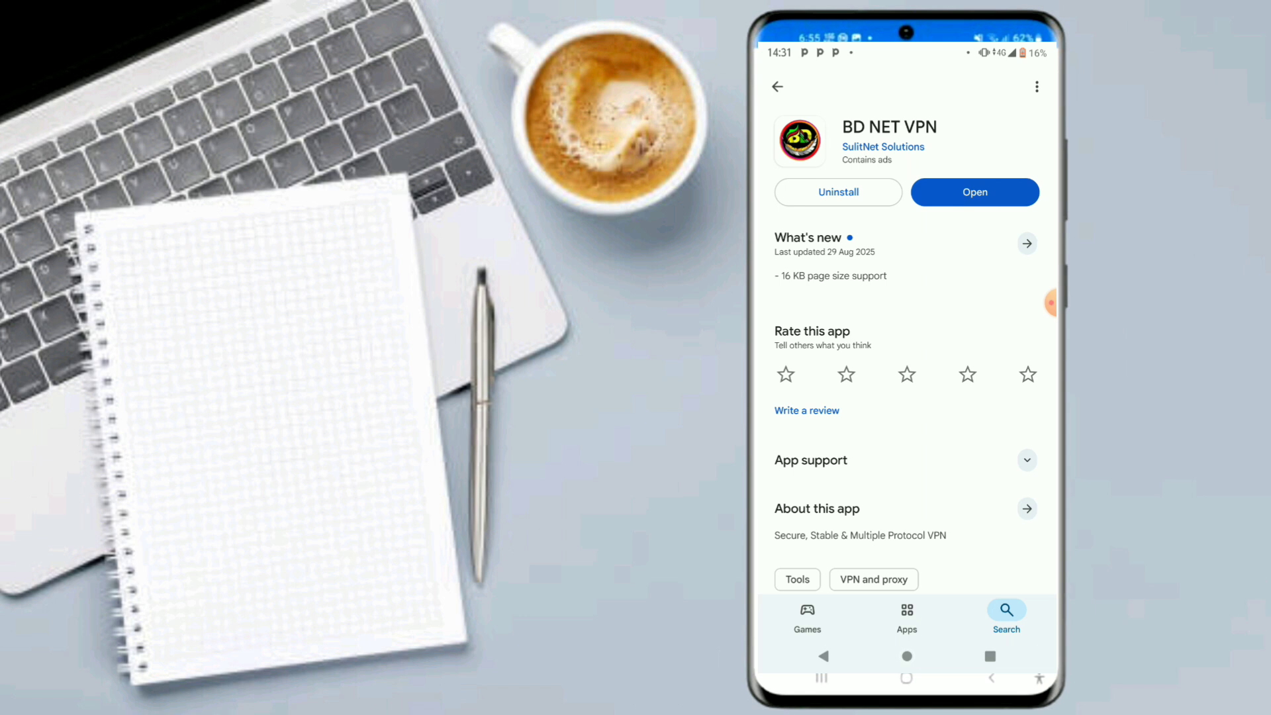
{"action": "left_click", "coordinate": [974, 192]}
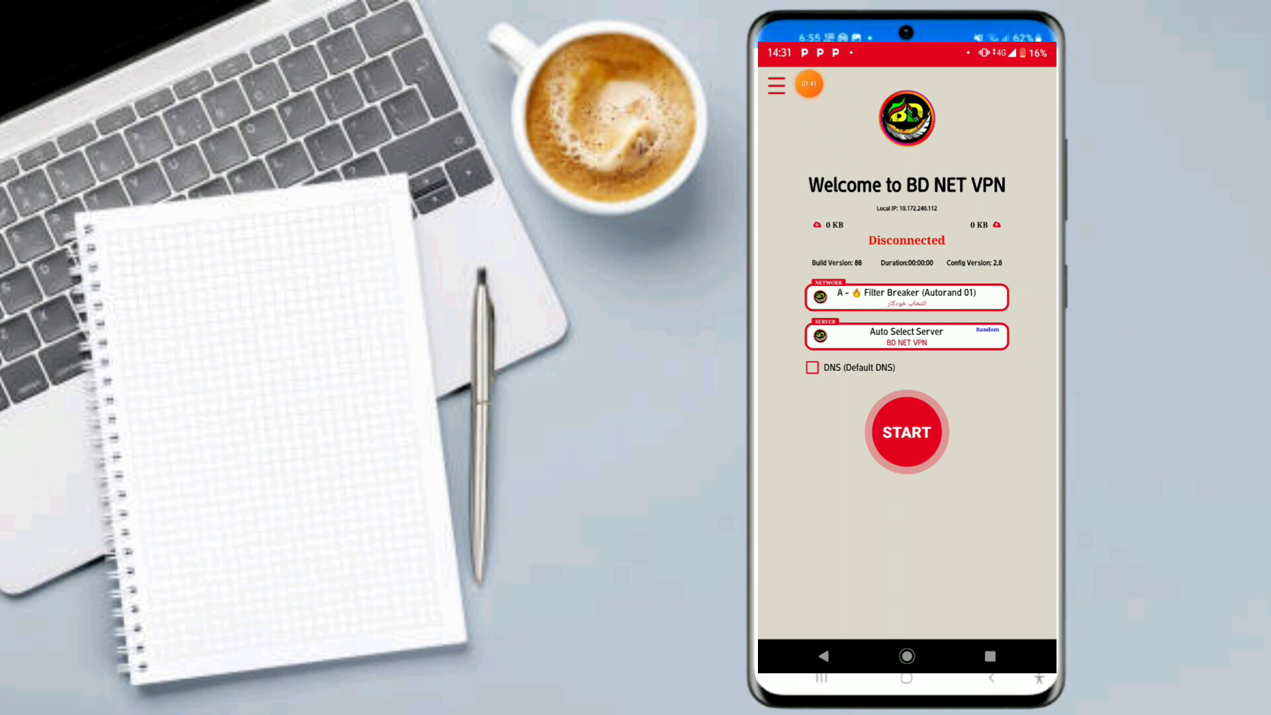
Run UPDATE from the app menu to bring configs from 2.8 to 3.2.
{"action": "left_click", "coordinate": [774, 84]}
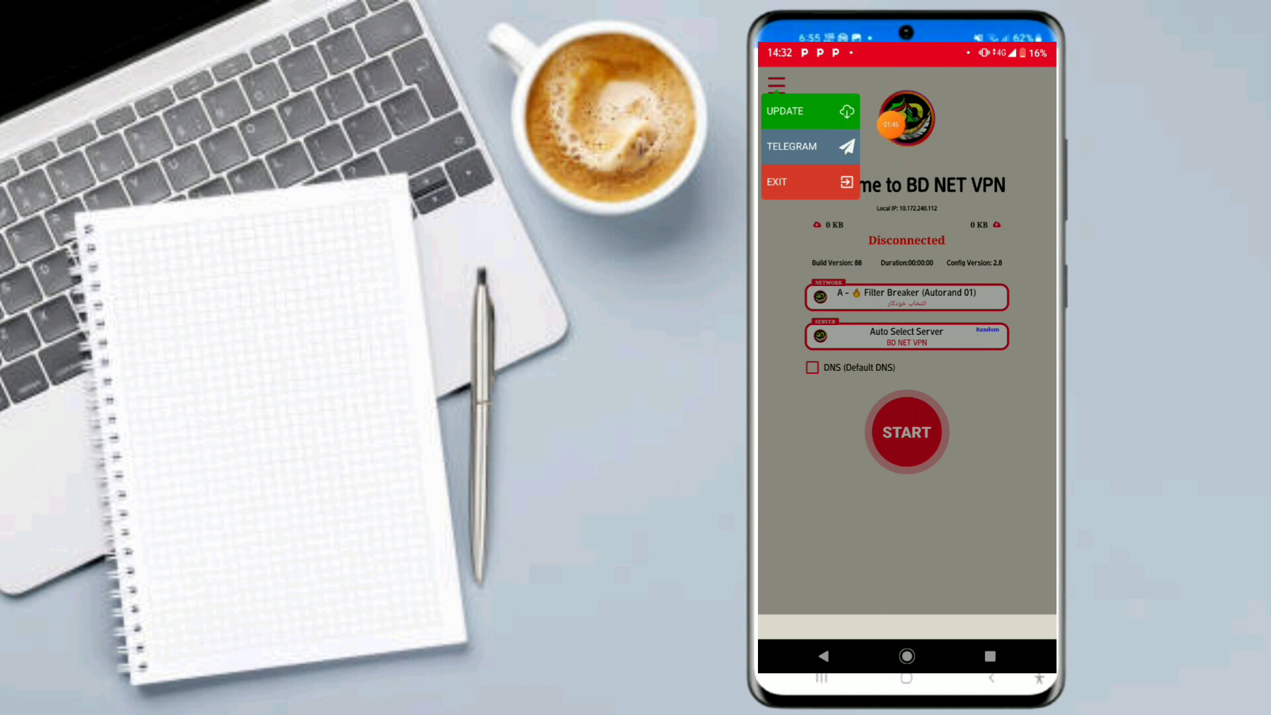
{"action": "left_click", "coordinate": [777, 83]}
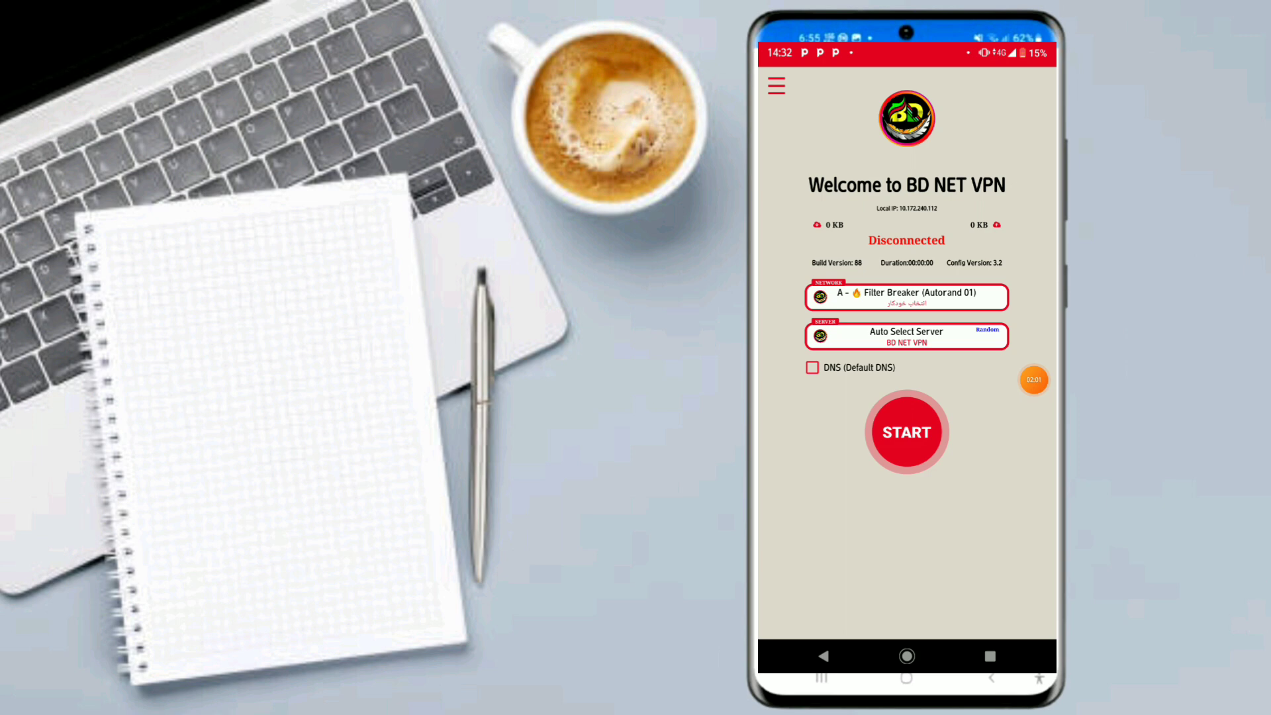
Browse the network tweaks list and keep Auto Select Server as the server.
{"action": "left_click", "coordinate": [906, 297]}
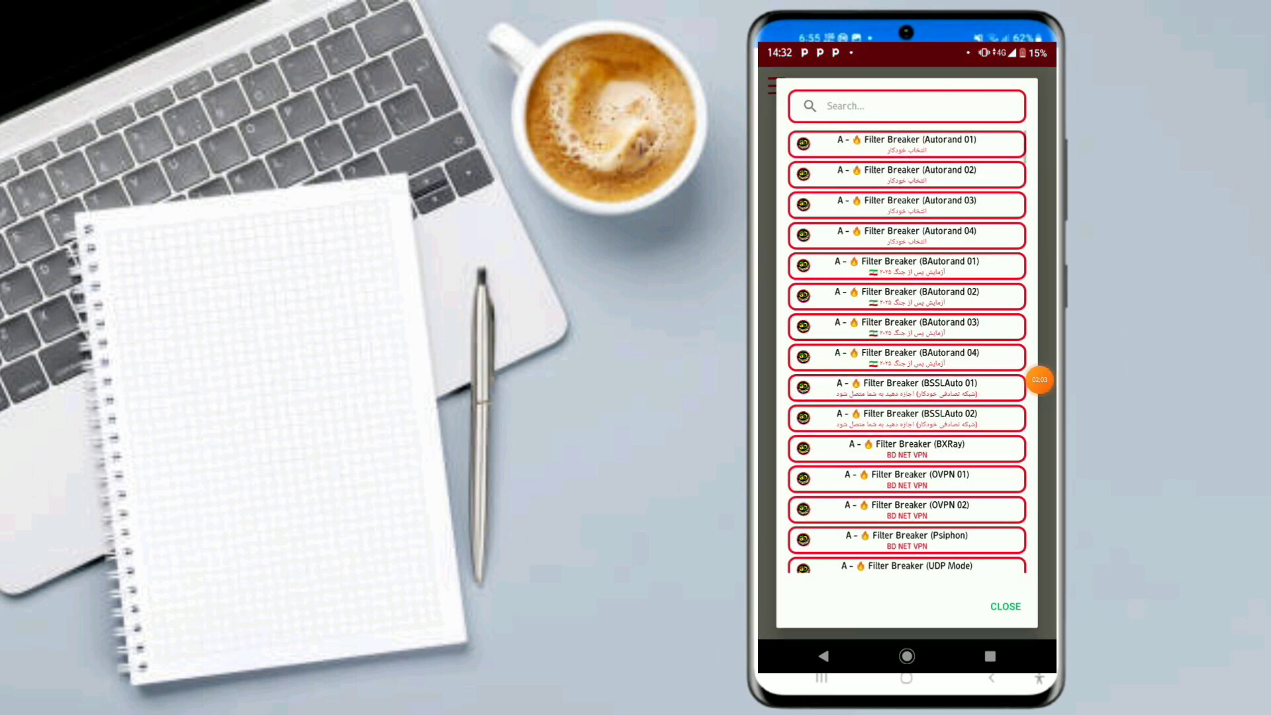
{"action": "scroll", "scroll_direction": "down", "scroll_amount": 3}
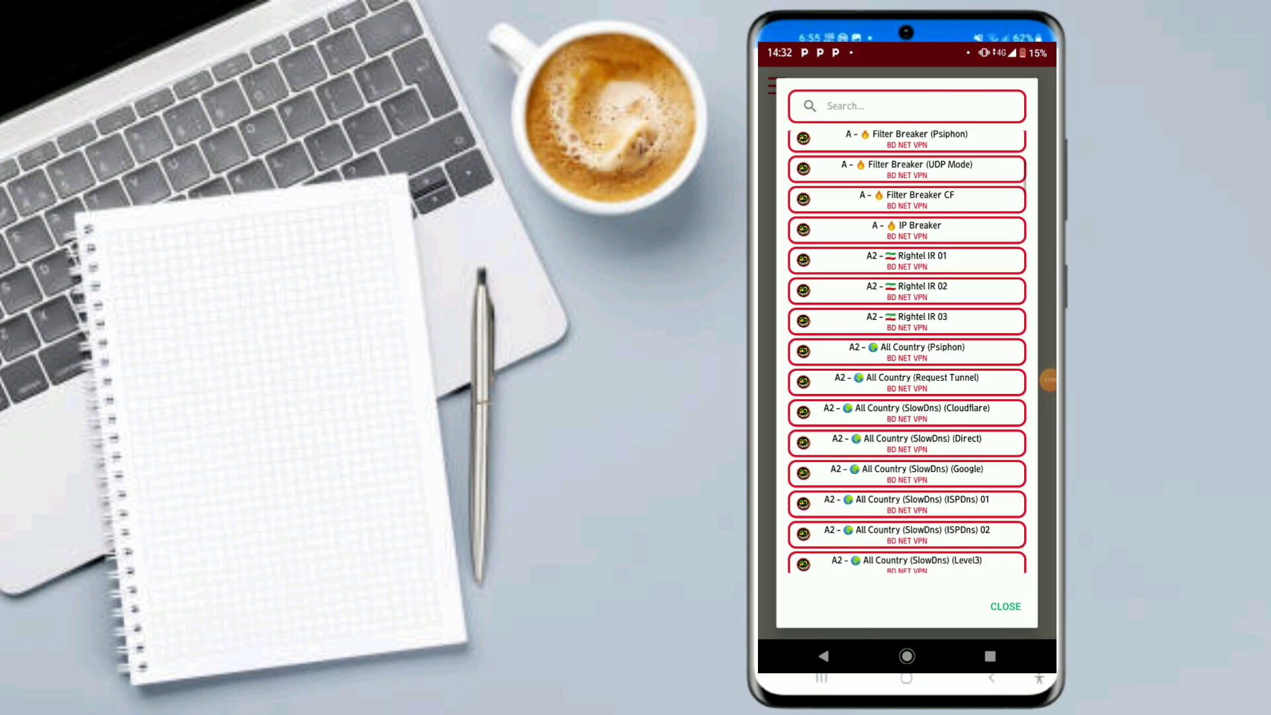
{"action": "scroll", "scroll_direction": "down", "scroll_amount": 3}
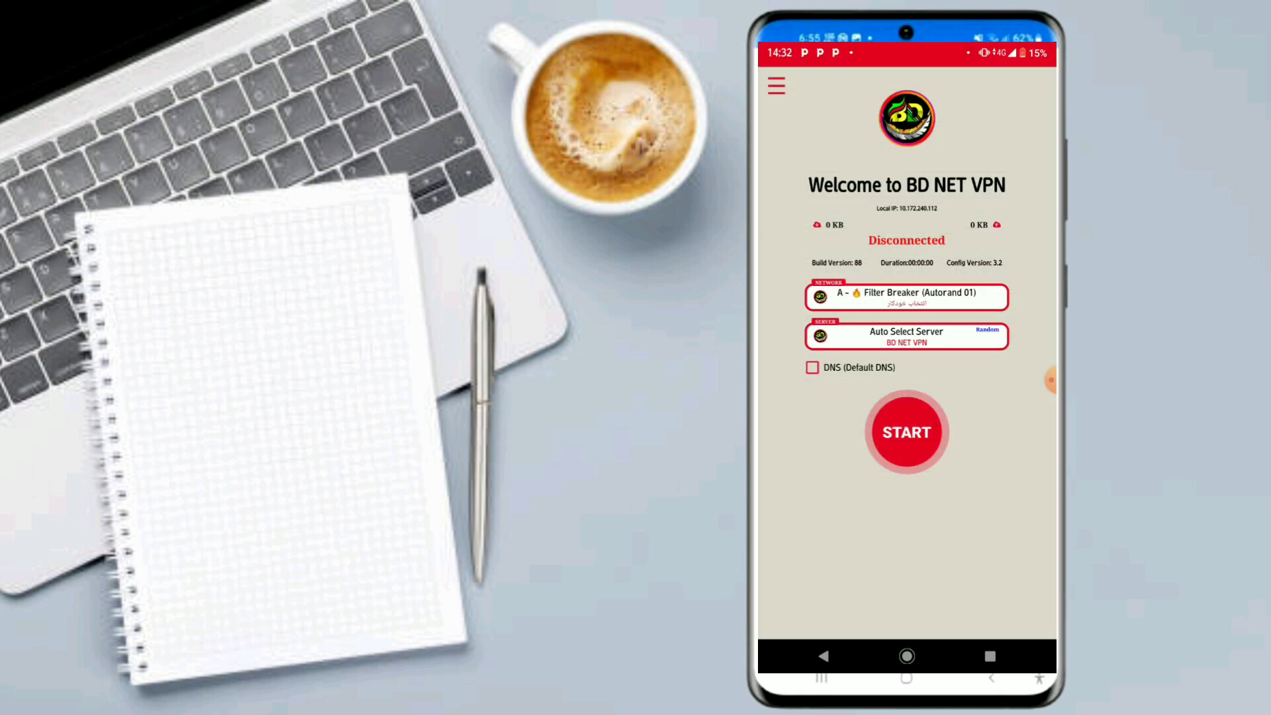
{"action": "left_click", "coordinate": [906, 296]}
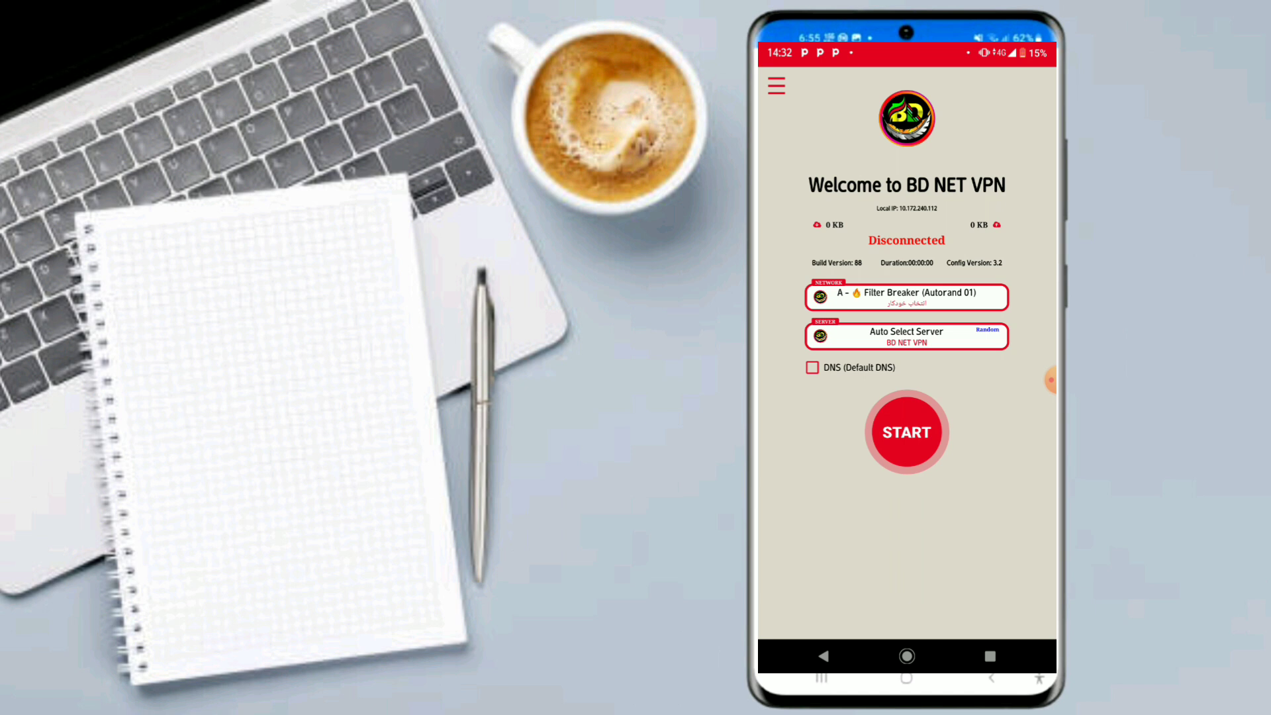
{"action": "left_click", "coordinate": [906, 337]}
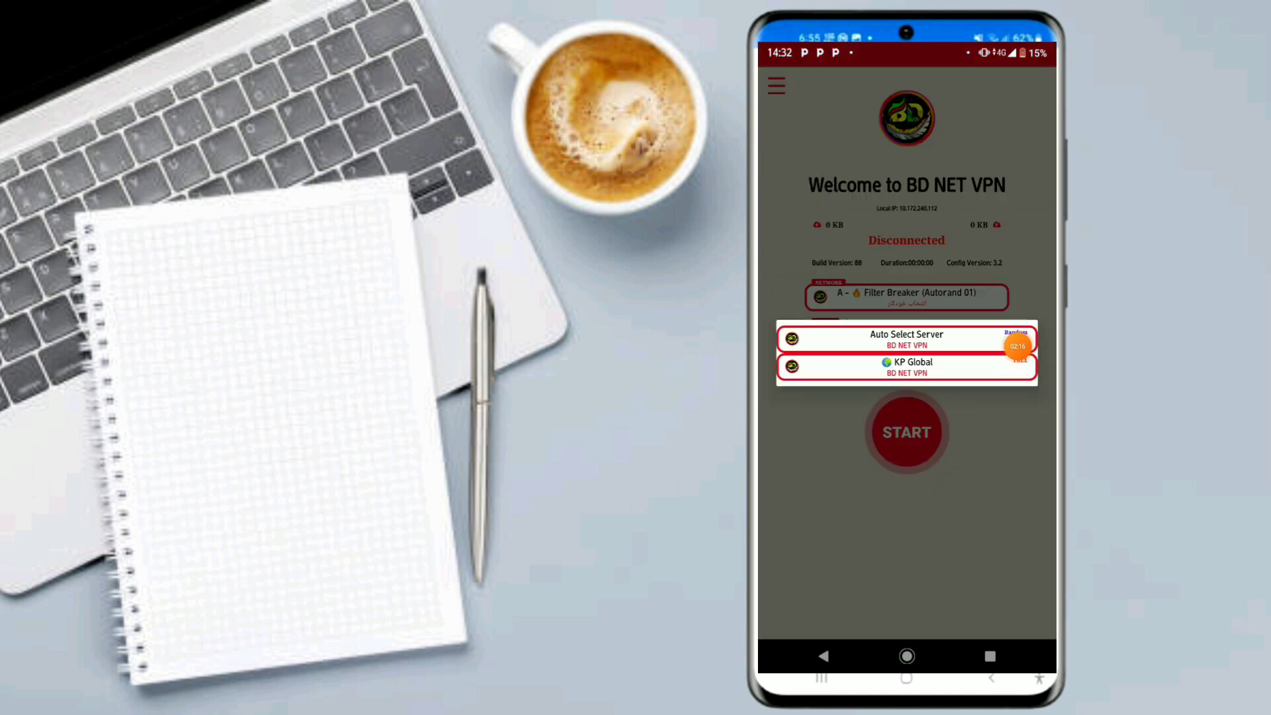
{"action": "left_click", "coordinate": [906, 339]}
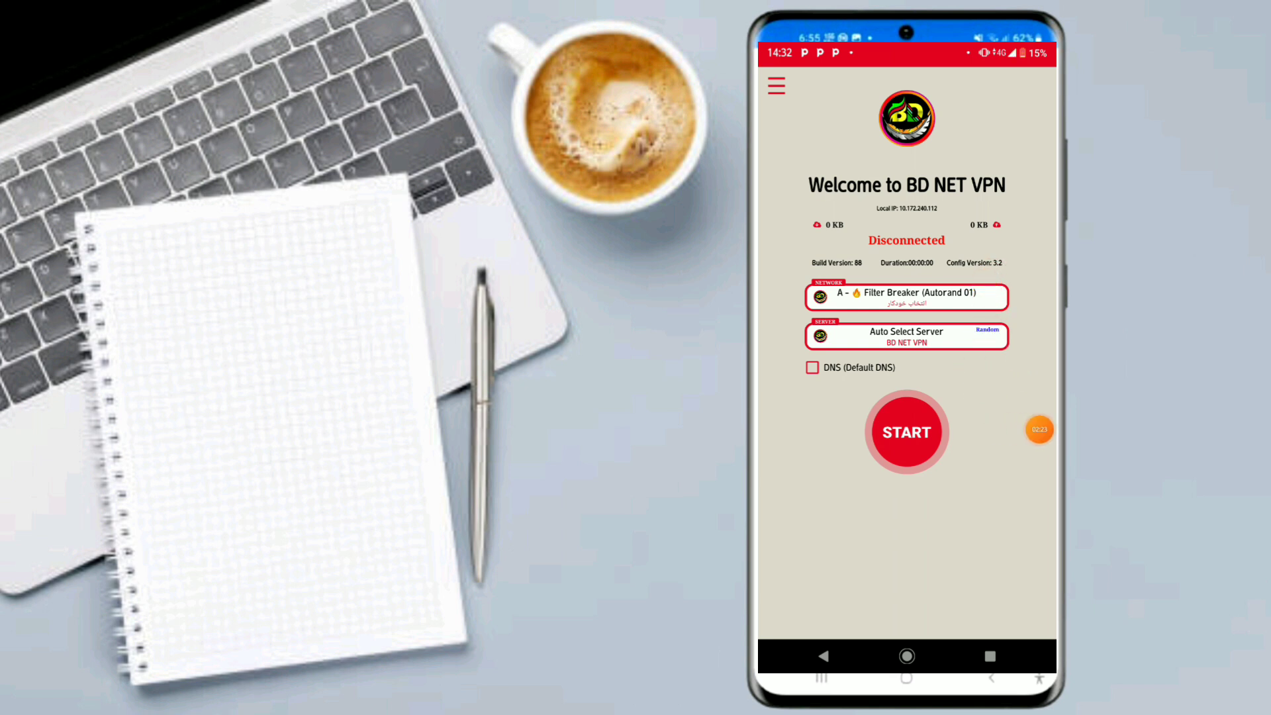
Scroll the network tweaks list down to C - Uganda Airtel UDP and select it.
{"action": "left_click", "coordinate": [906, 298]}
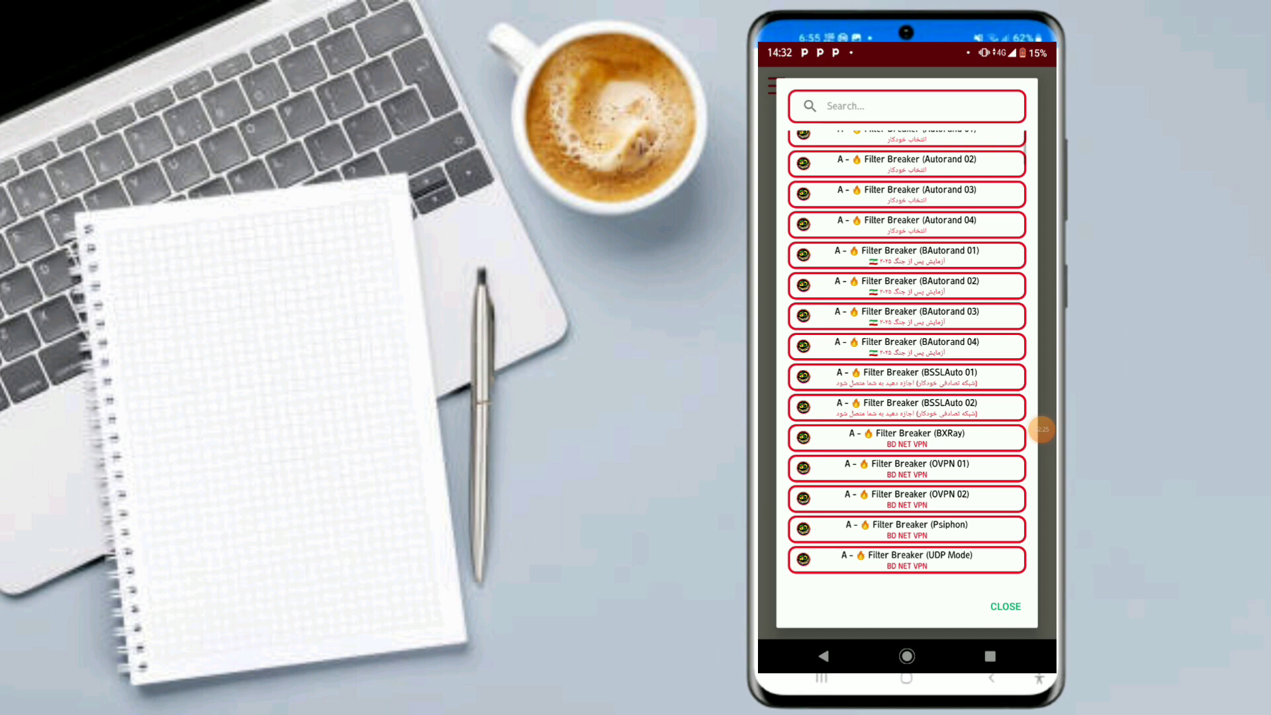
{"action": "scroll", "scroll_direction": "down", "scroll_amount": 3}
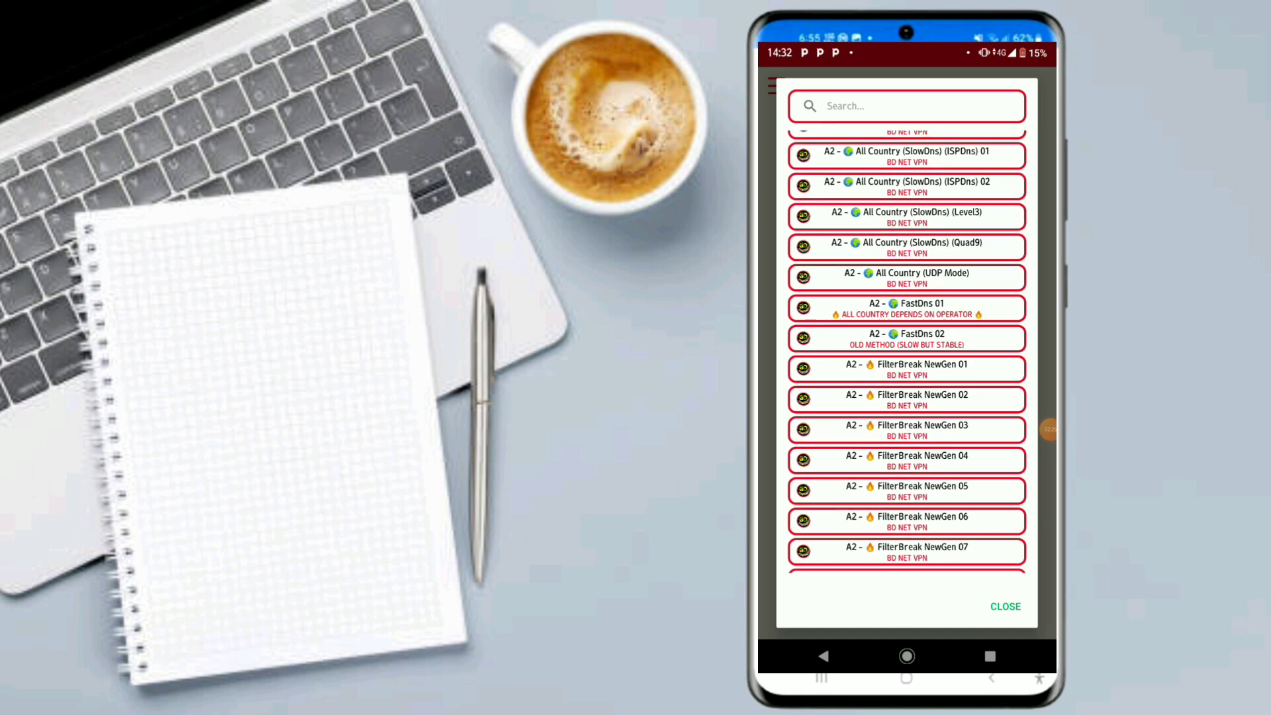
{"action": "scroll", "scroll_direction": "down", "scroll_amount": 3}
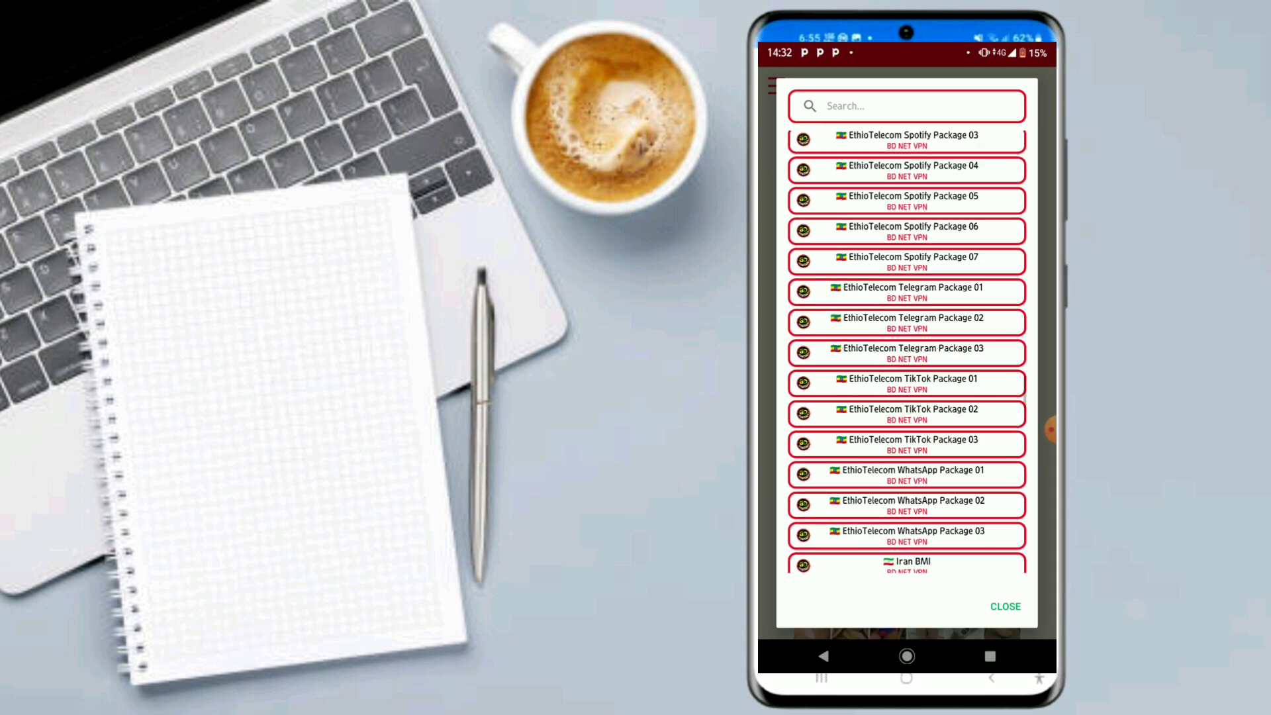
{"action": "scroll", "scroll_direction": "down", "scroll_amount": 3}
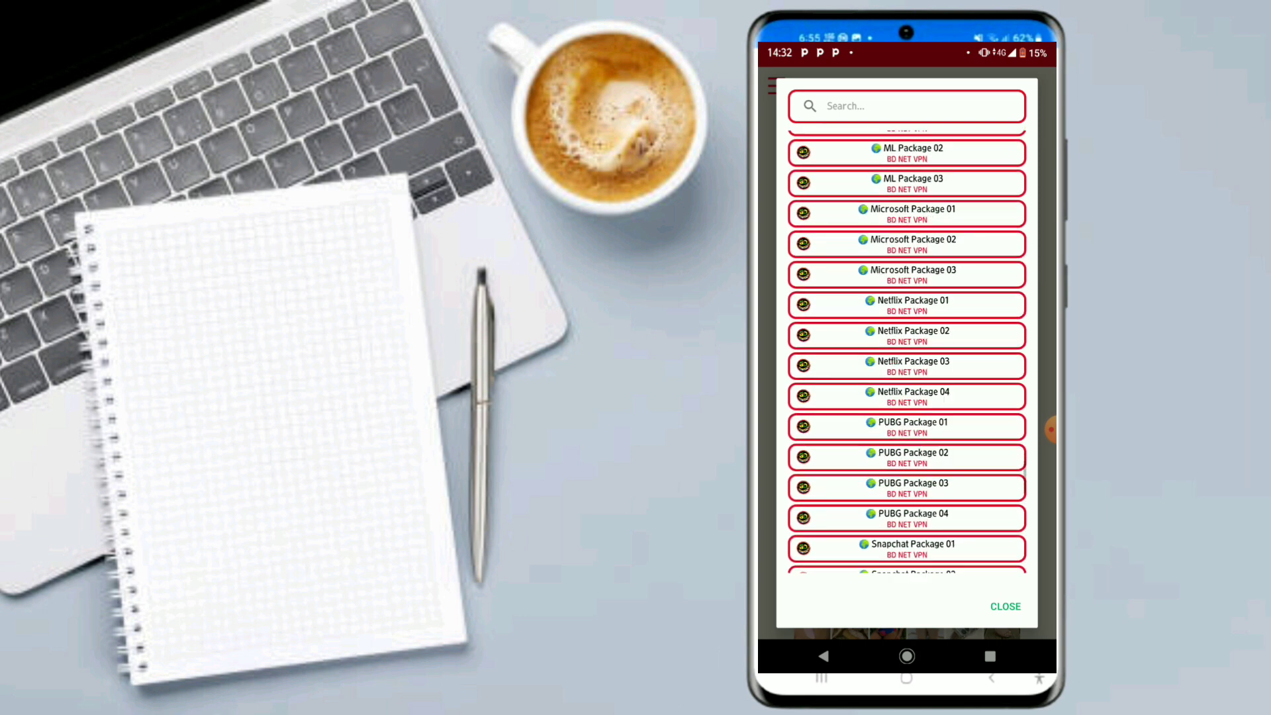
{"action": "scroll", "scroll_direction": "down", "scroll_amount": 3}
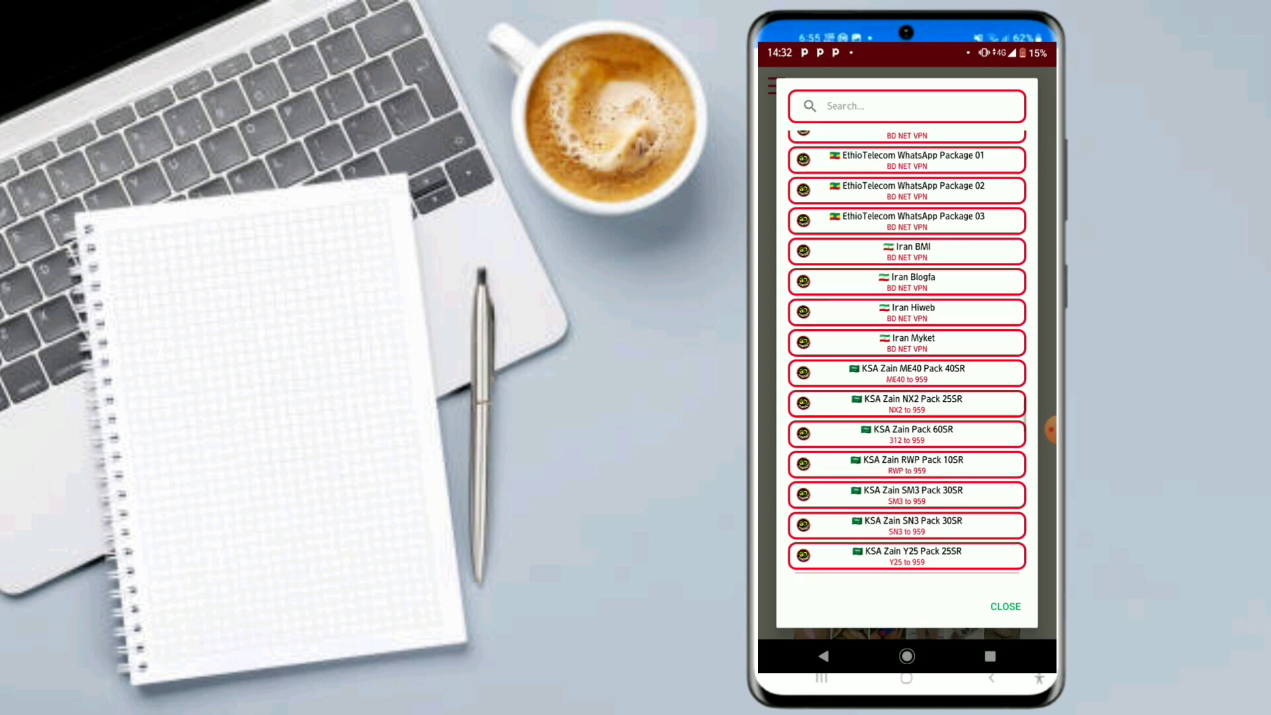
{"action": "scroll", "scroll_direction": "down", "scroll_amount": 3}
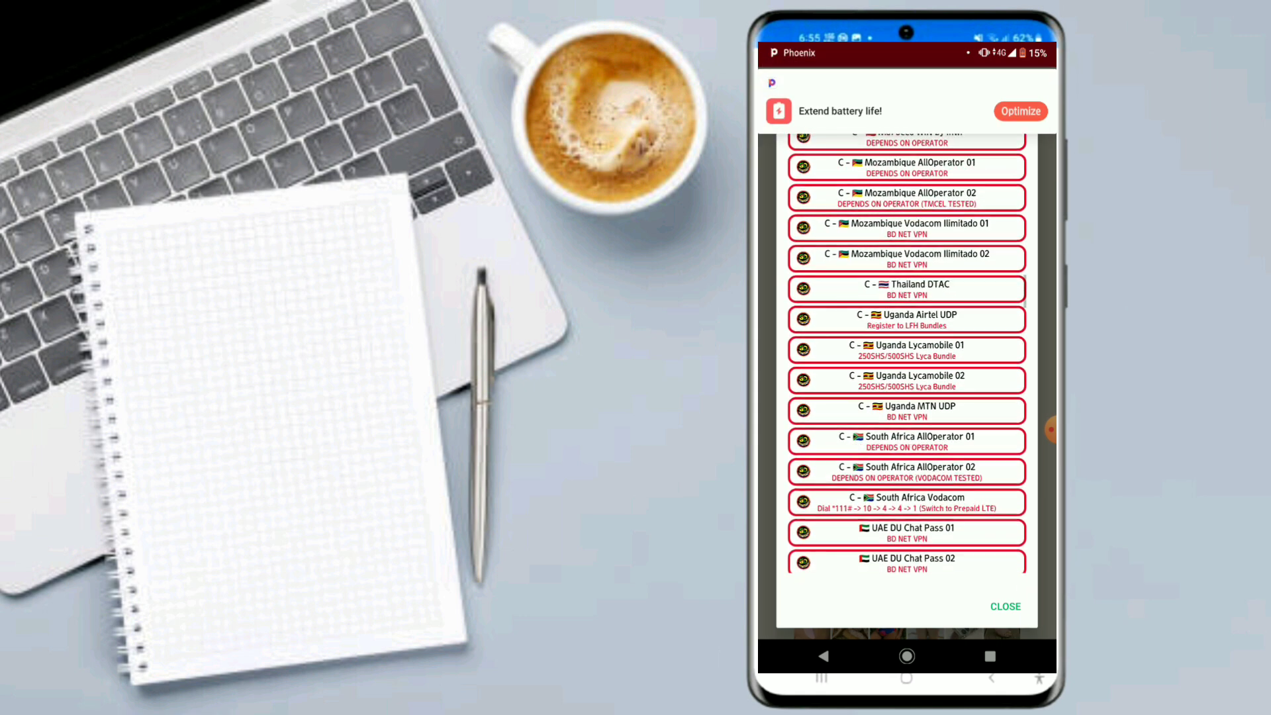
{"action": "scroll", "scroll_direction": "down", "scroll_amount": 3}
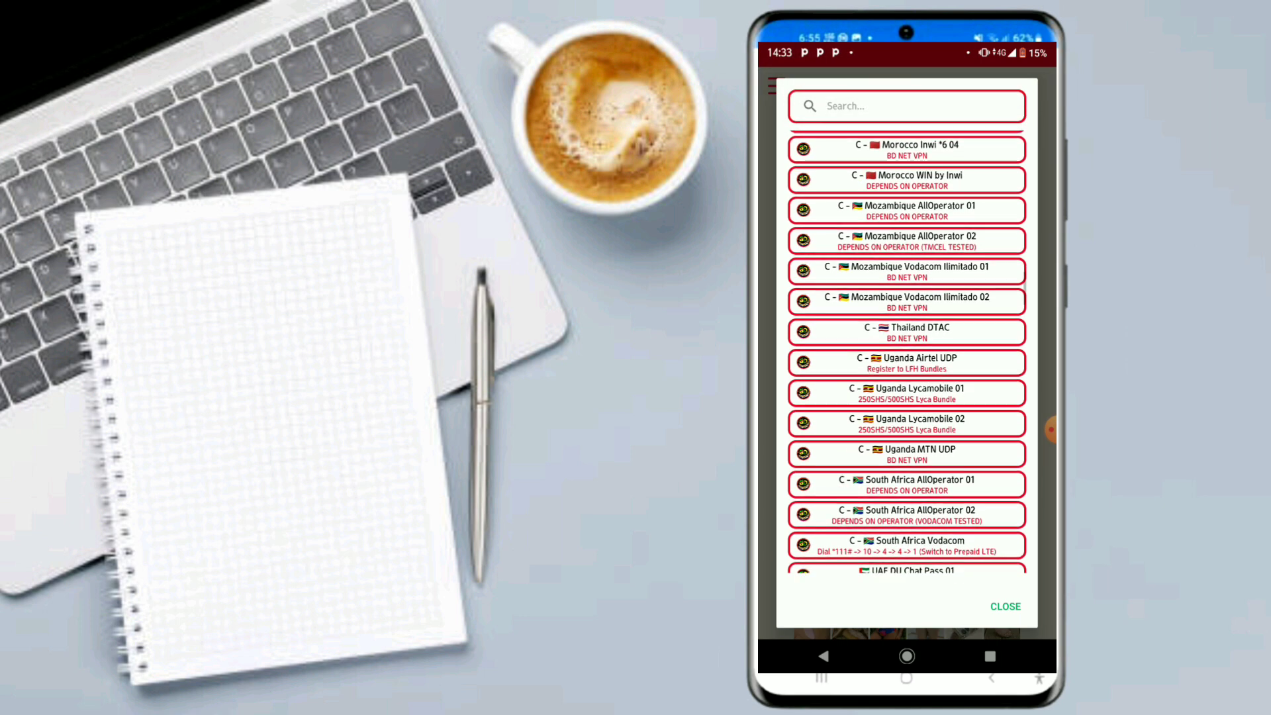
{"action": "scroll", "scroll_direction": "down", "scroll_amount": 3}
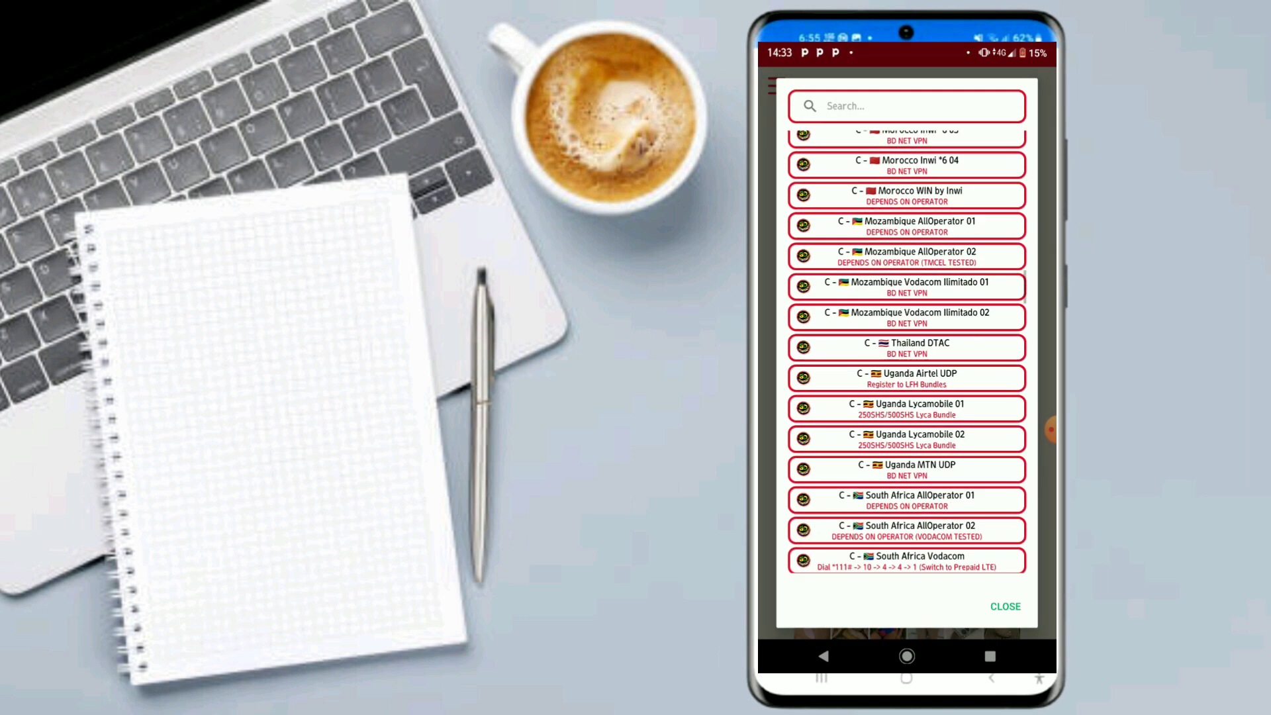
{"action": "scroll", "scroll_direction": "down", "scroll_amount": 3}
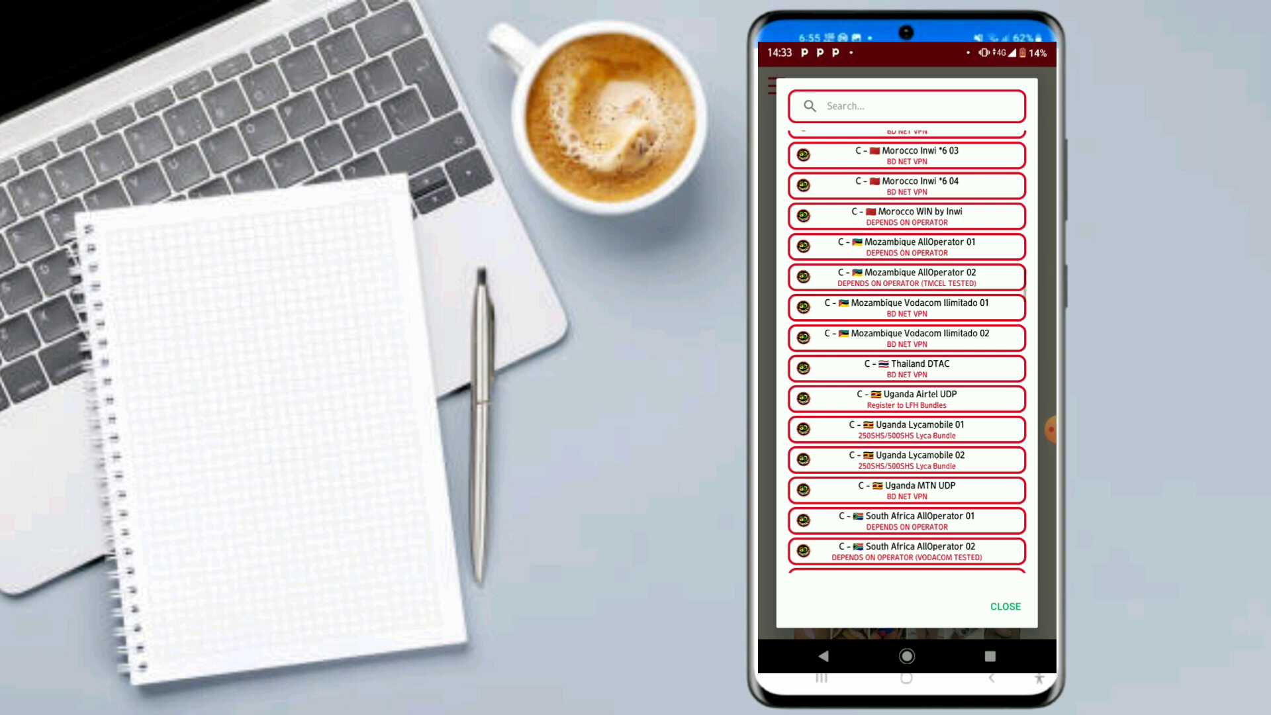
{"action": "scroll", "scroll_direction": "down", "scroll_amount": 3}
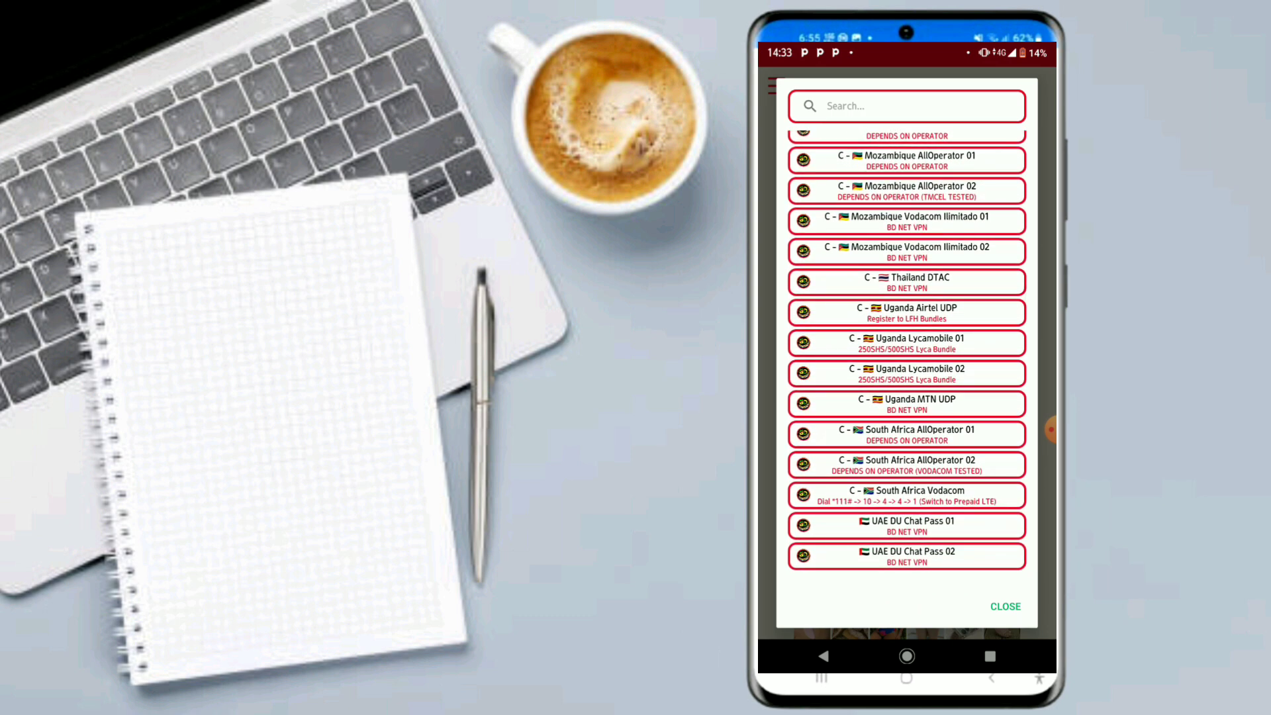
{"action": "left_click", "coordinate": [907, 312]}
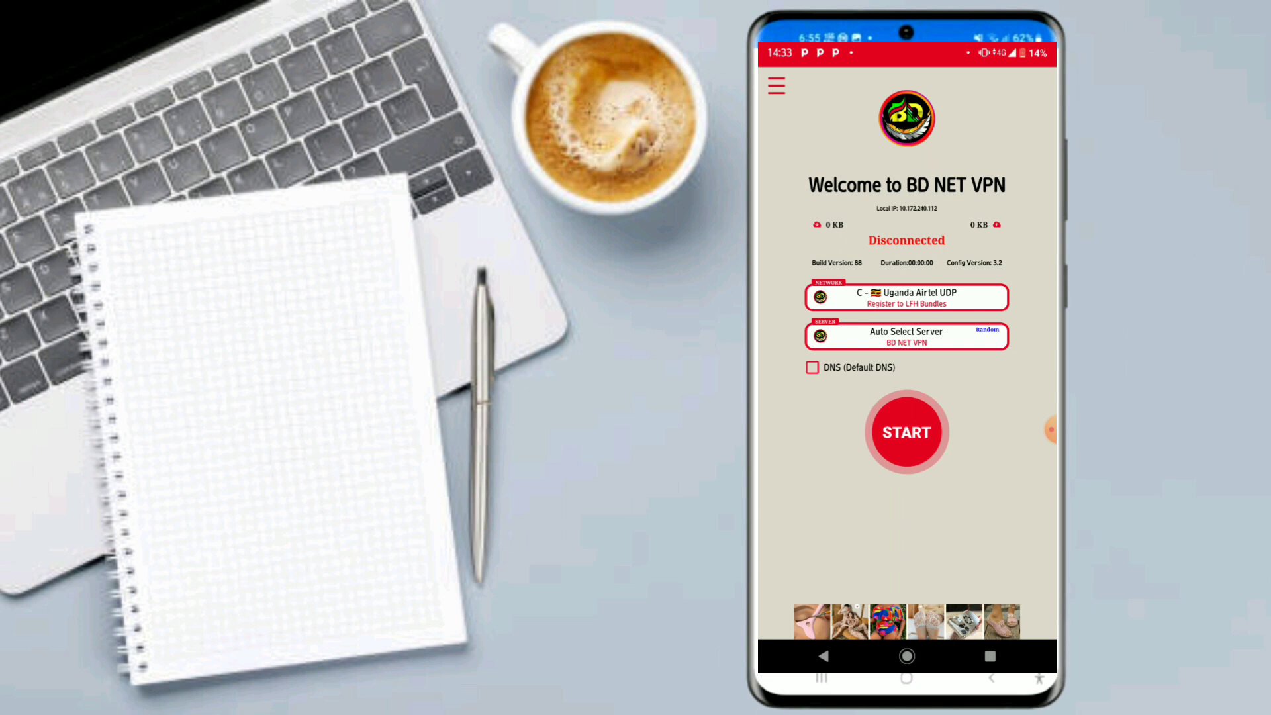
Confirm C - Uganda Airtel UDP and switch to the connected HX Tunnel VPN.
{"action": "left_click", "coordinate": [813, 368]}
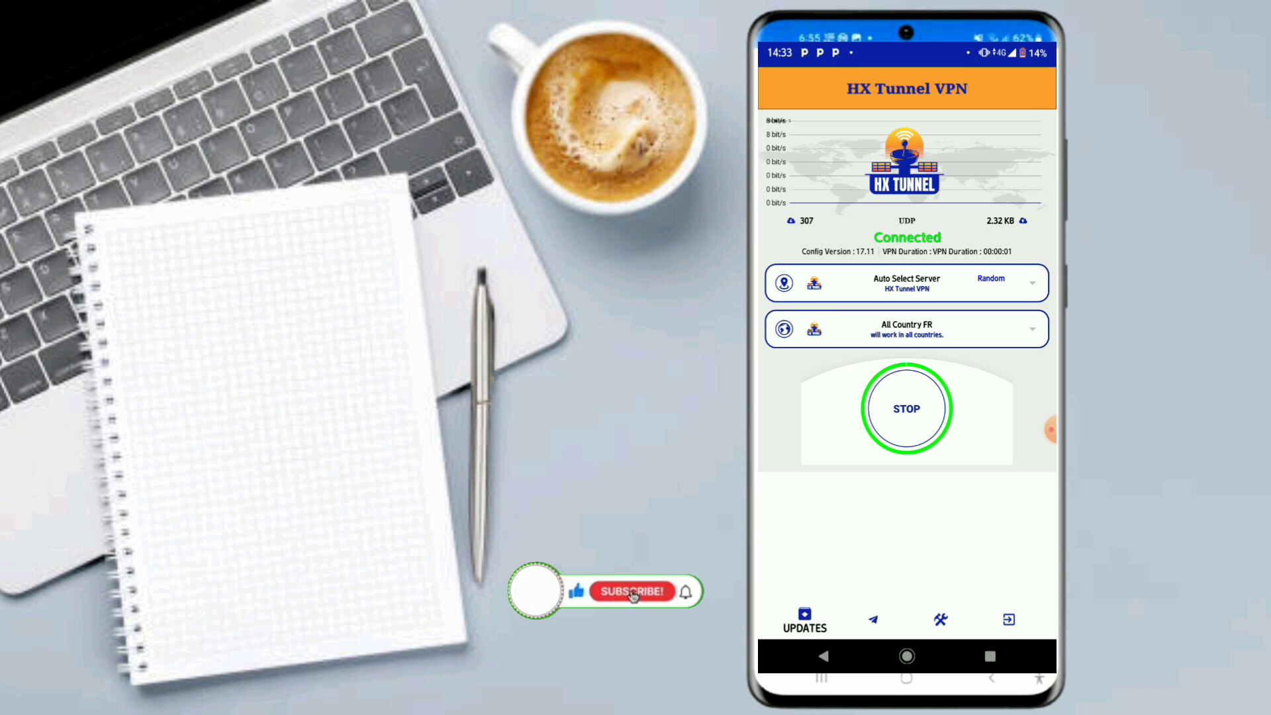
Dismiss HX Tunnel's notices, stop its tunnel, and enable Cloudflare DNS in BD NET VPN.
{"action": "left_click", "coordinate": [634, 591]}
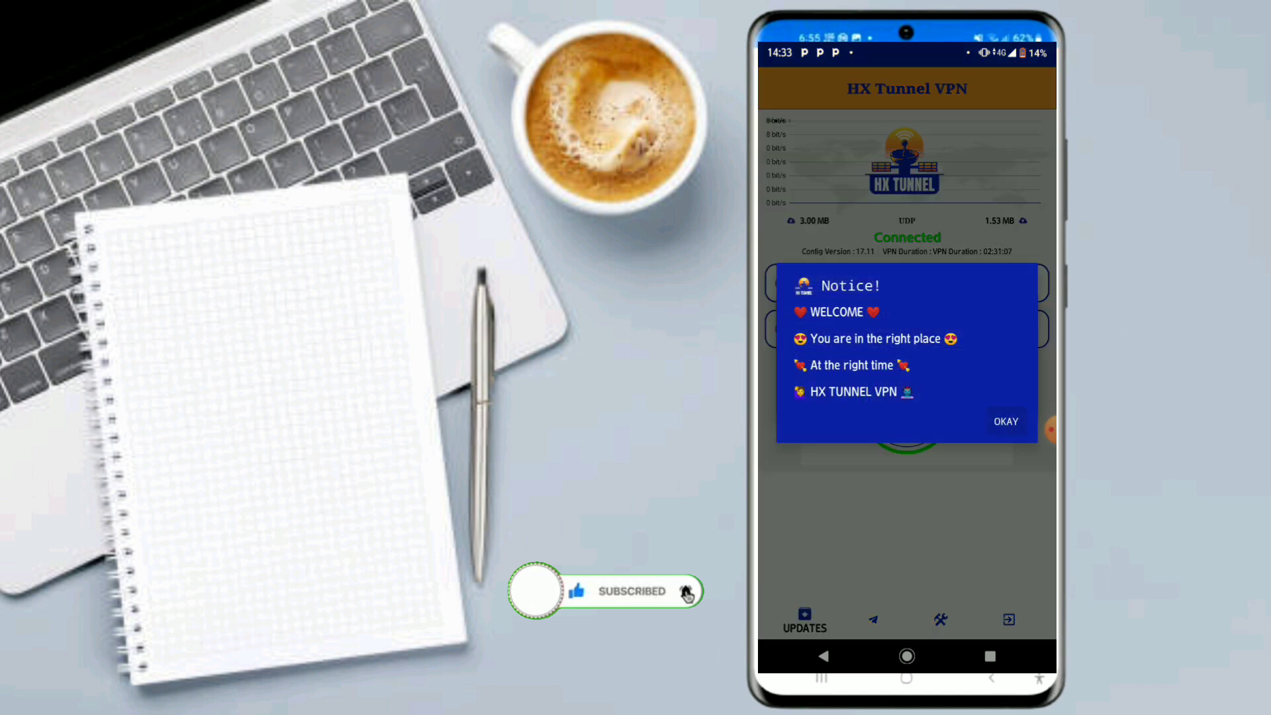
{"action": "left_click", "coordinate": [1005, 421]}
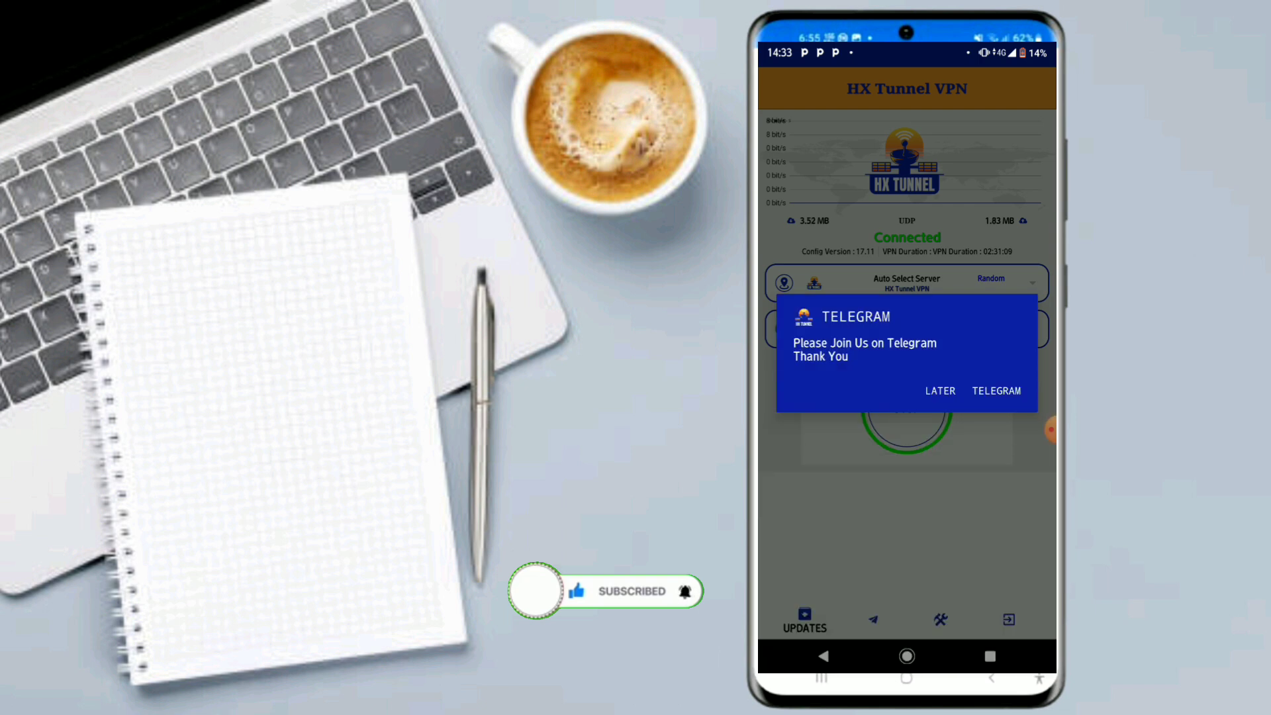
{"action": "left_click", "coordinate": [940, 391]}
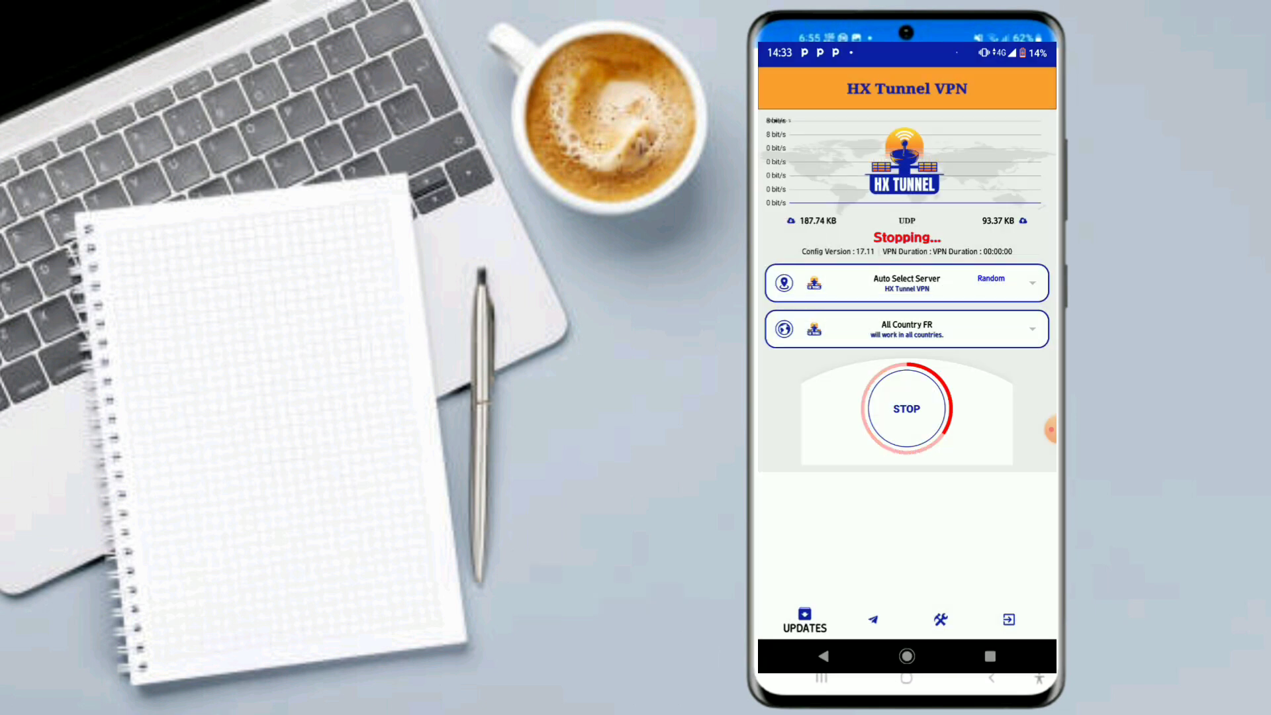
{"action": "left_click", "coordinate": [907, 408]}
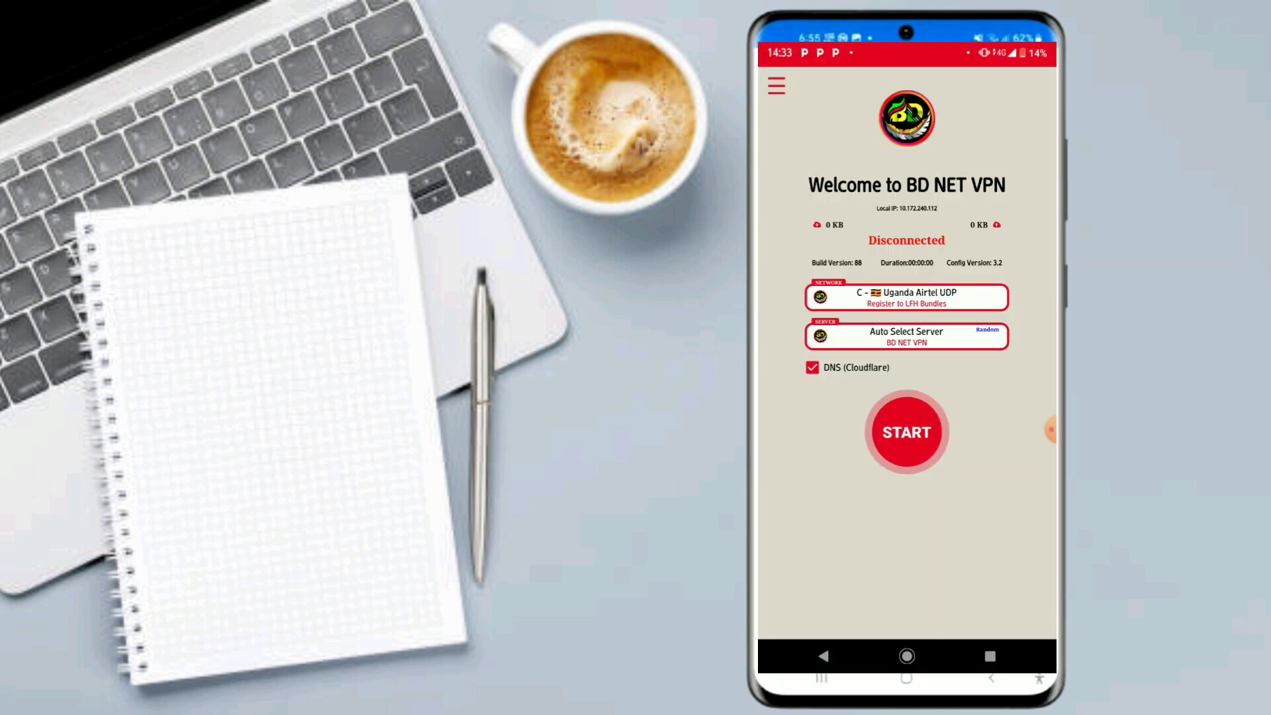
Start BD NET VPN, approve Android's VPN connection request, and launch YouTube.
{"action": "left_click", "coordinate": [906, 431]}
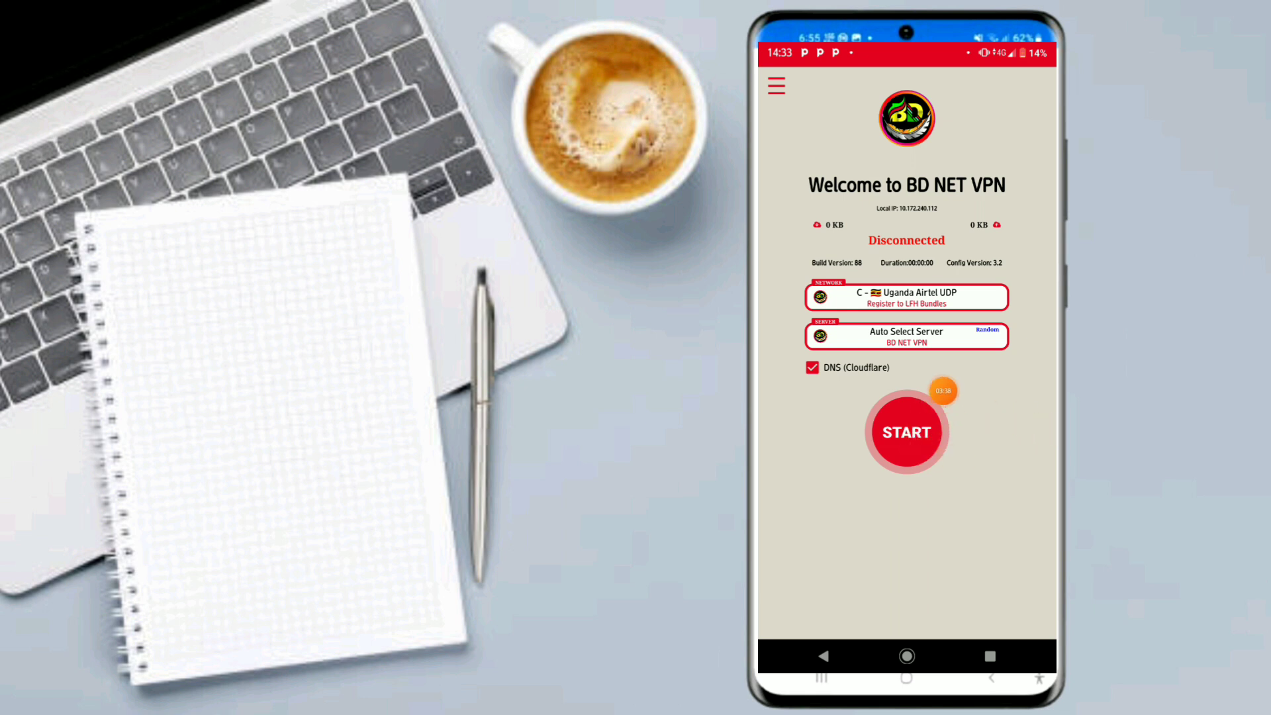
{"action": "left_click", "coordinate": [906, 432]}
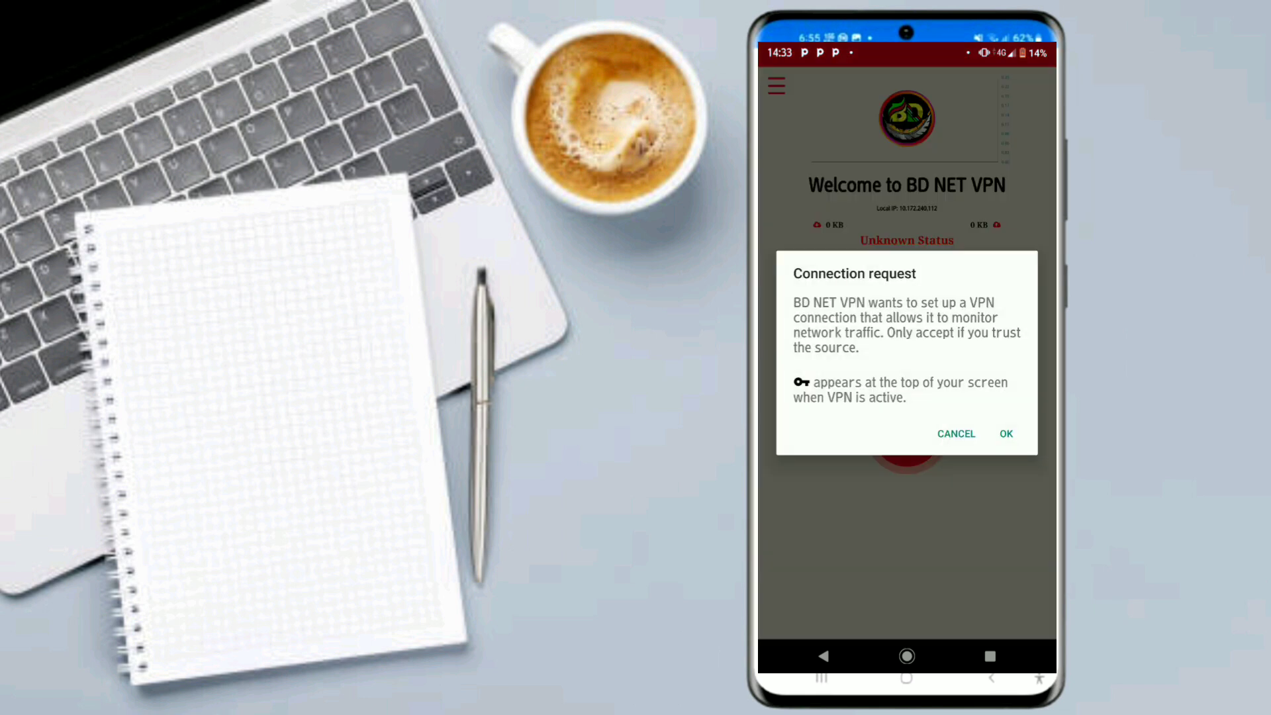
{"action": "left_click", "coordinate": [1005, 433]}
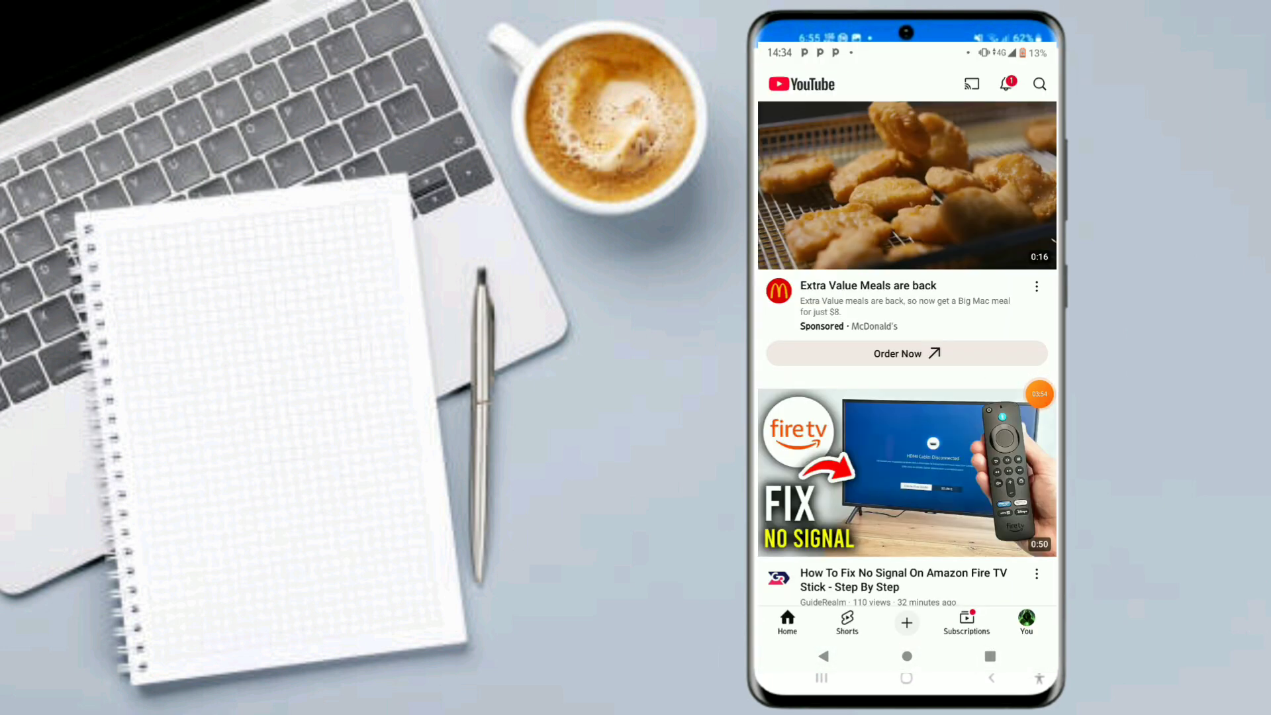
Search YouTube for 'brilliant side 256' and open the BRILLIANT SIDE 256 channel.
{"action": "scroll", "scroll_direction": "down", "scroll_amount": 3}
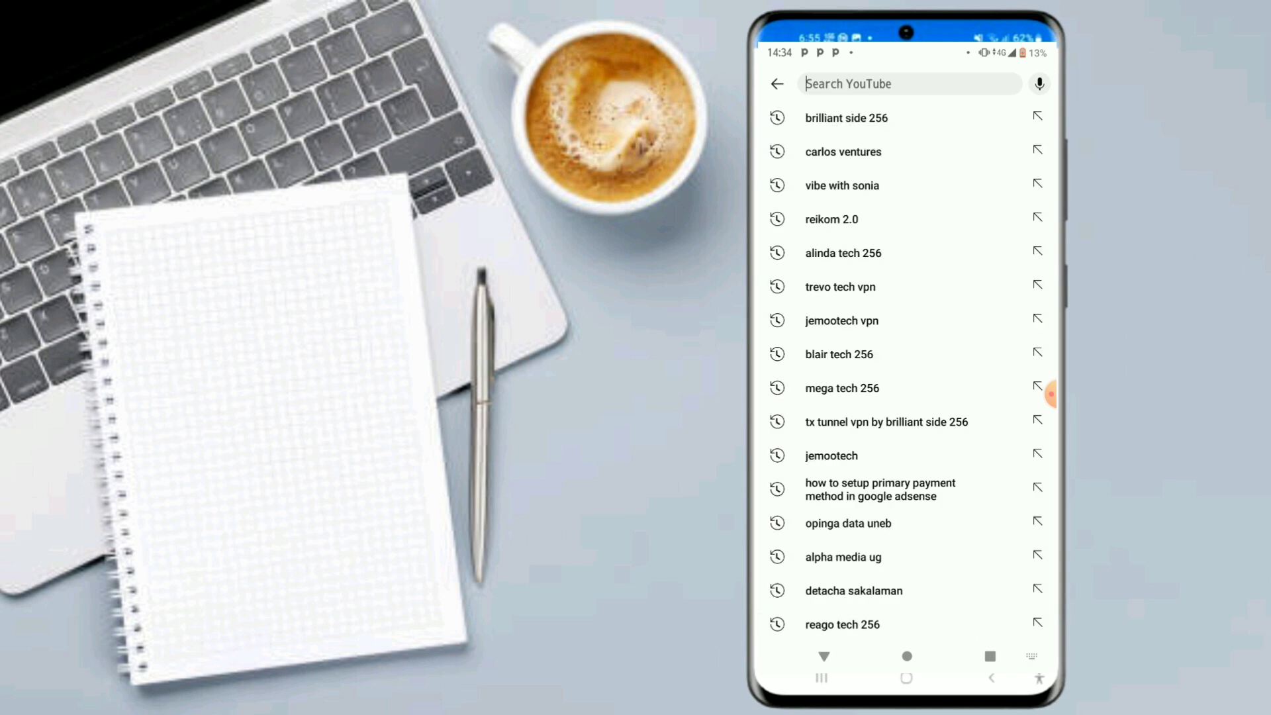
{"action": "type", "text": "bri"}
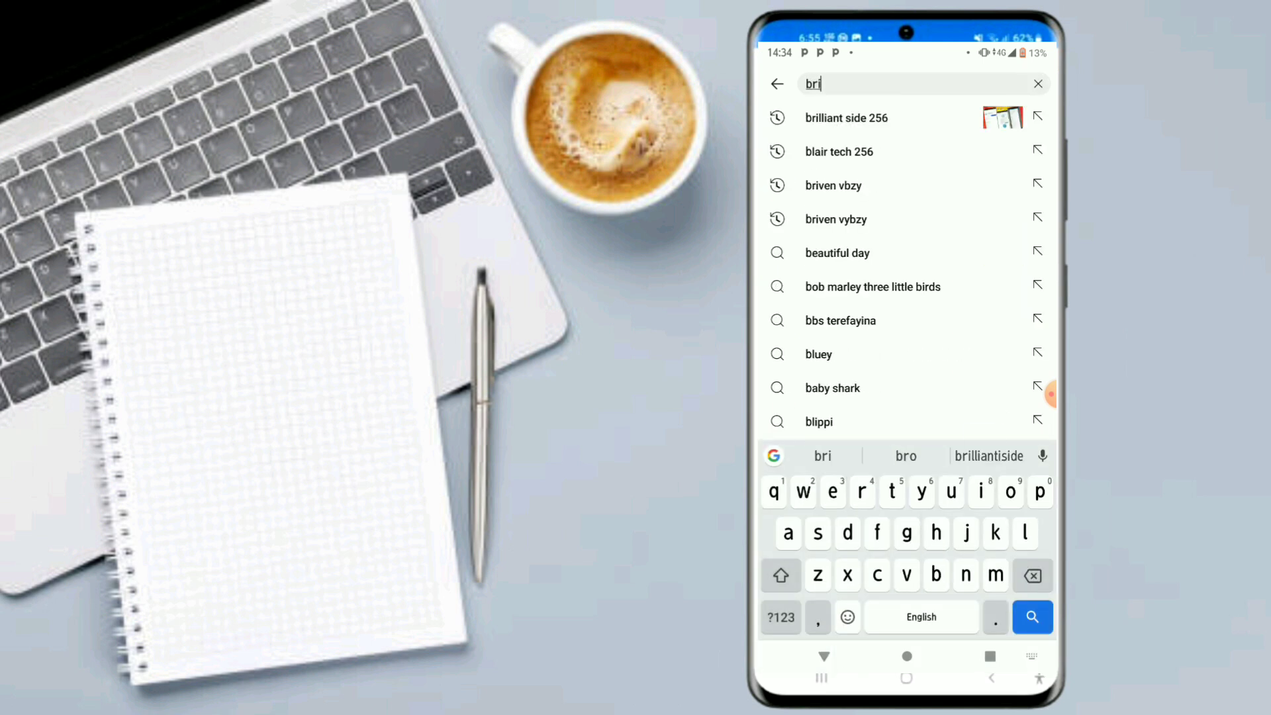
{"action": "type", "text": "lliant side 2"}
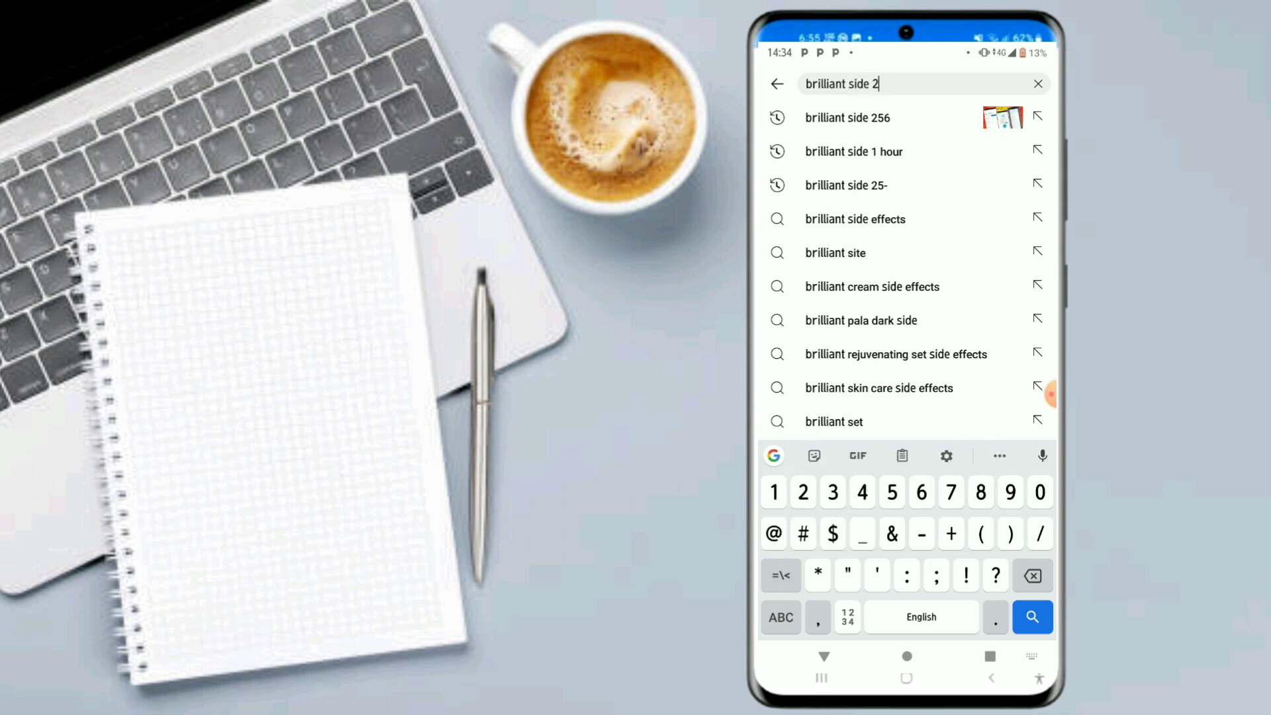
{"action": "left_click", "coordinate": [847, 117]}
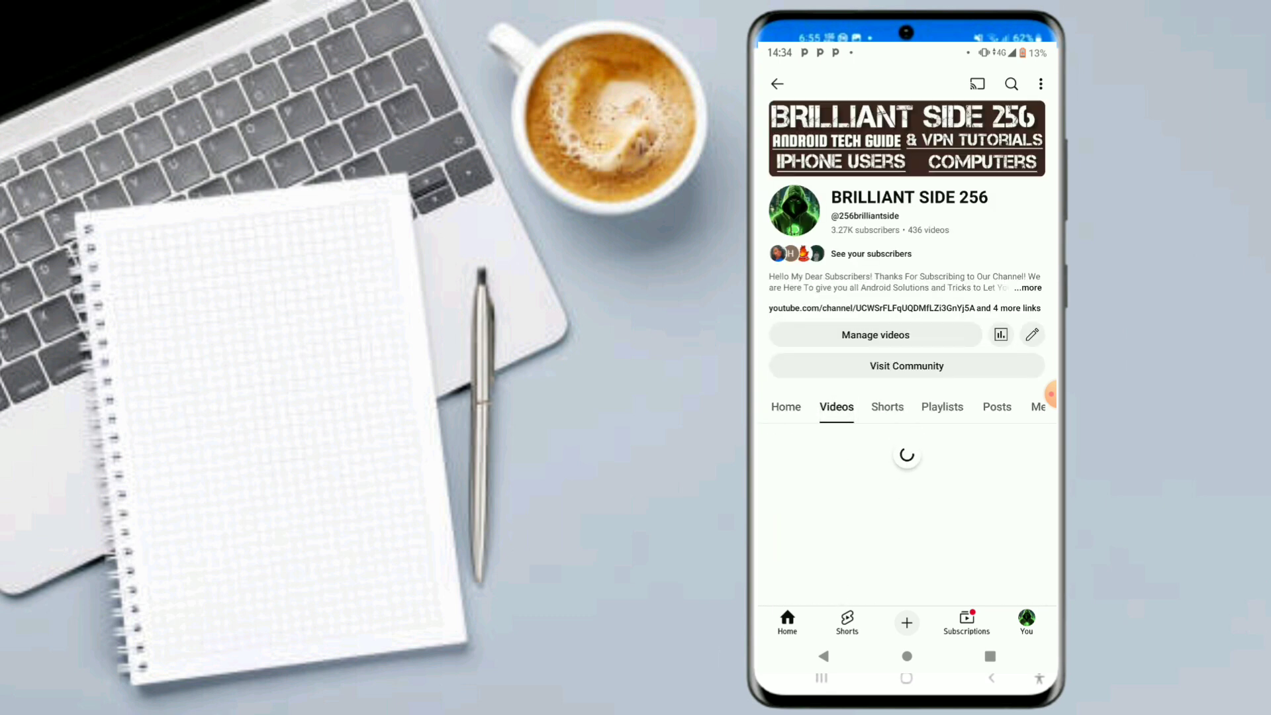
Scroll the channel's videos and play 'How To Setup TX Tunnel Vpn For Secure Browsing'.
{"action": "scroll", "scroll_direction": "down", "scroll_amount": 3}
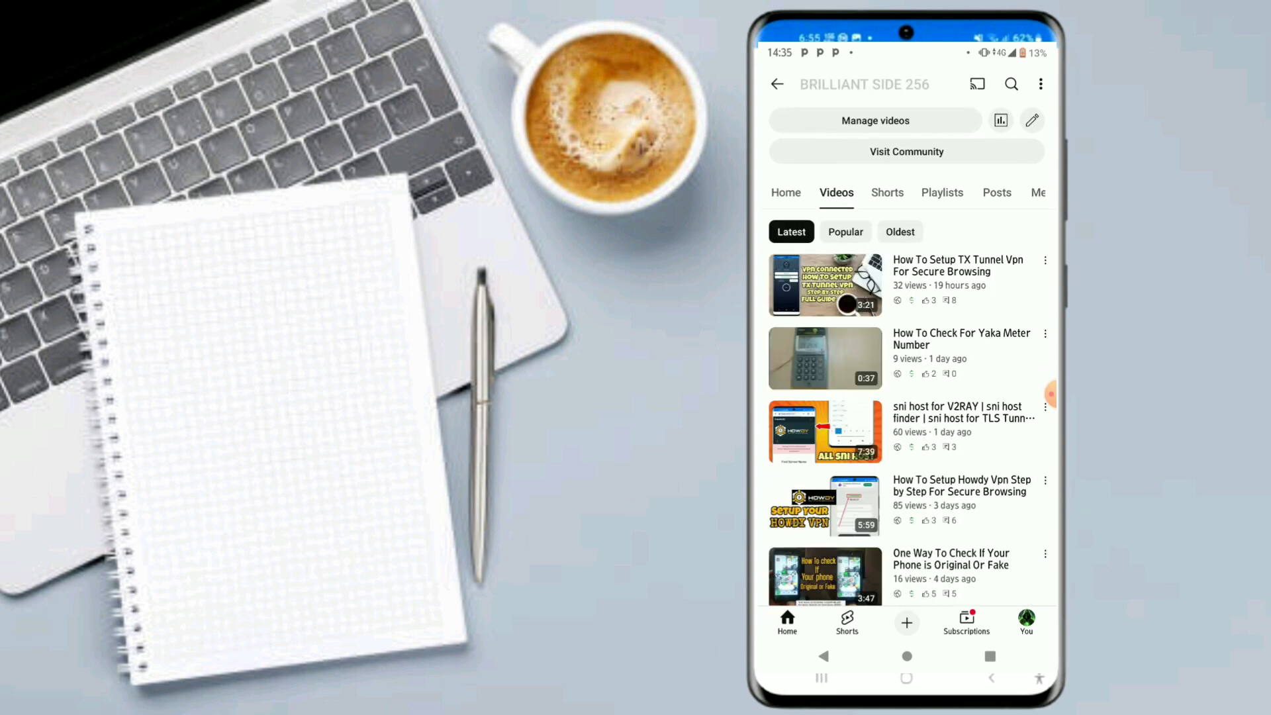
{"action": "scroll", "scroll_direction": "down", "scroll_amount": 3}
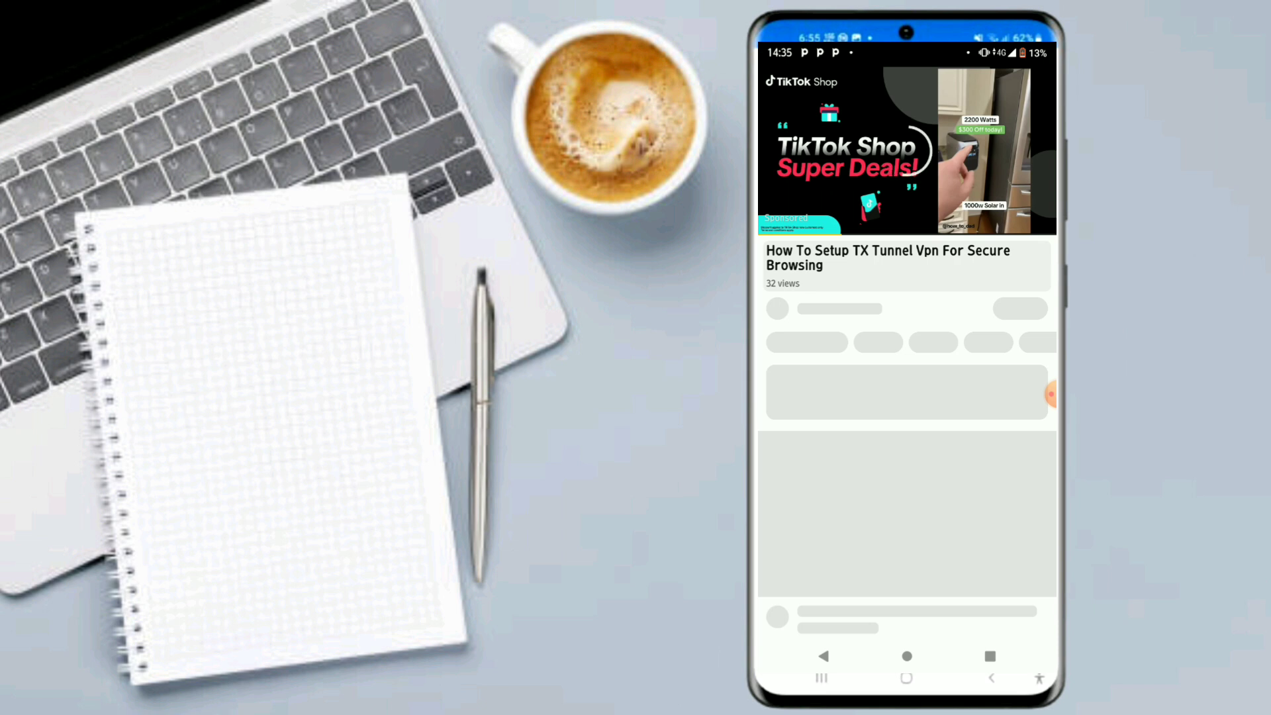
{"action": "left_click", "coordinate": [1046, 394]}
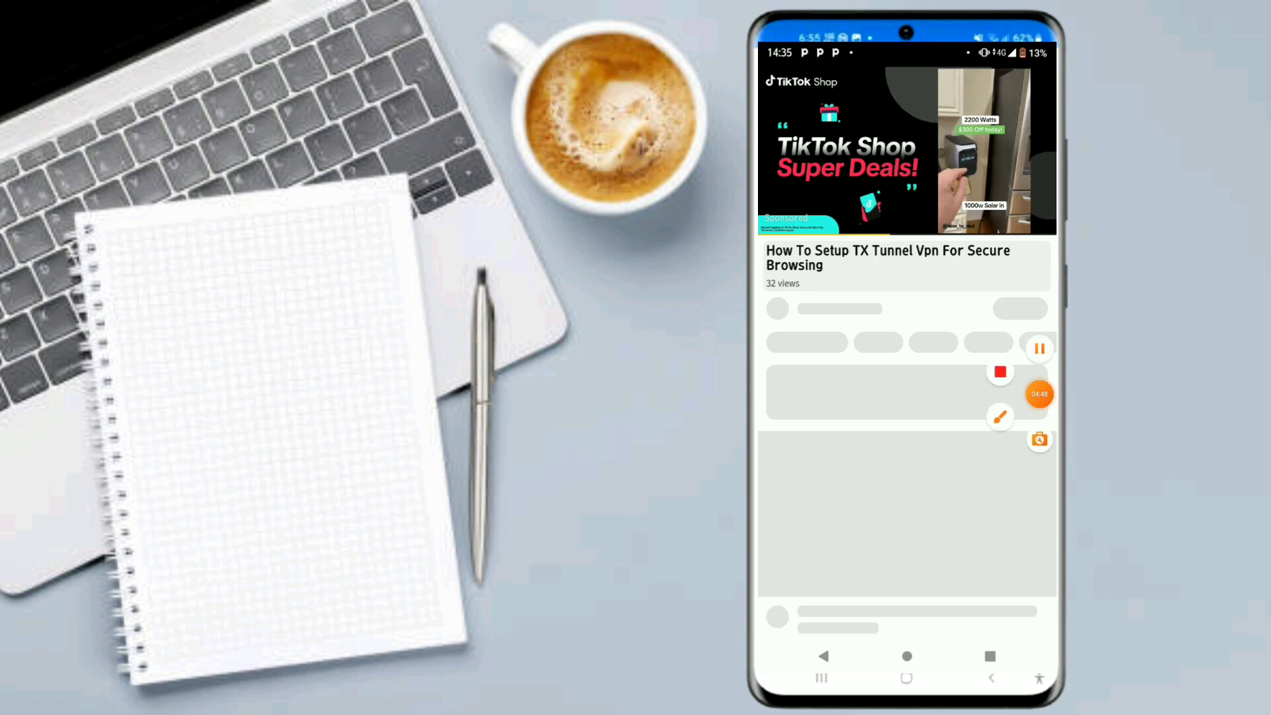